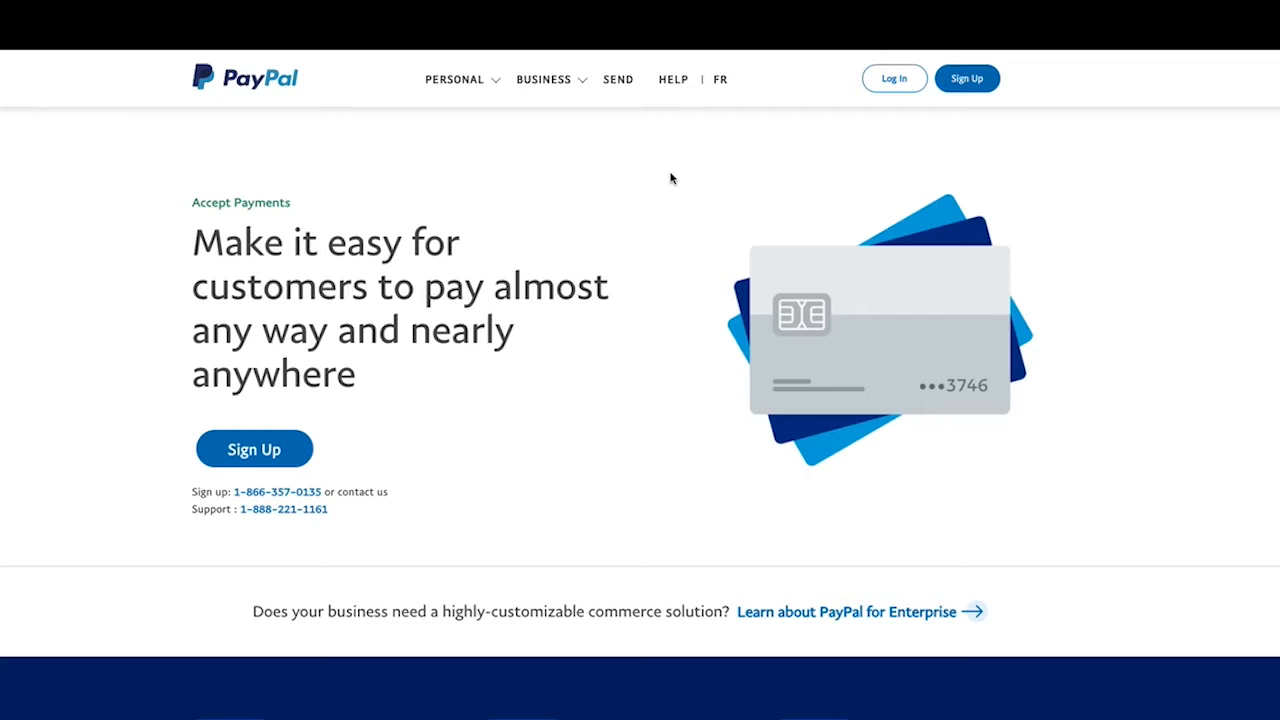
mouse_move(284, 578)
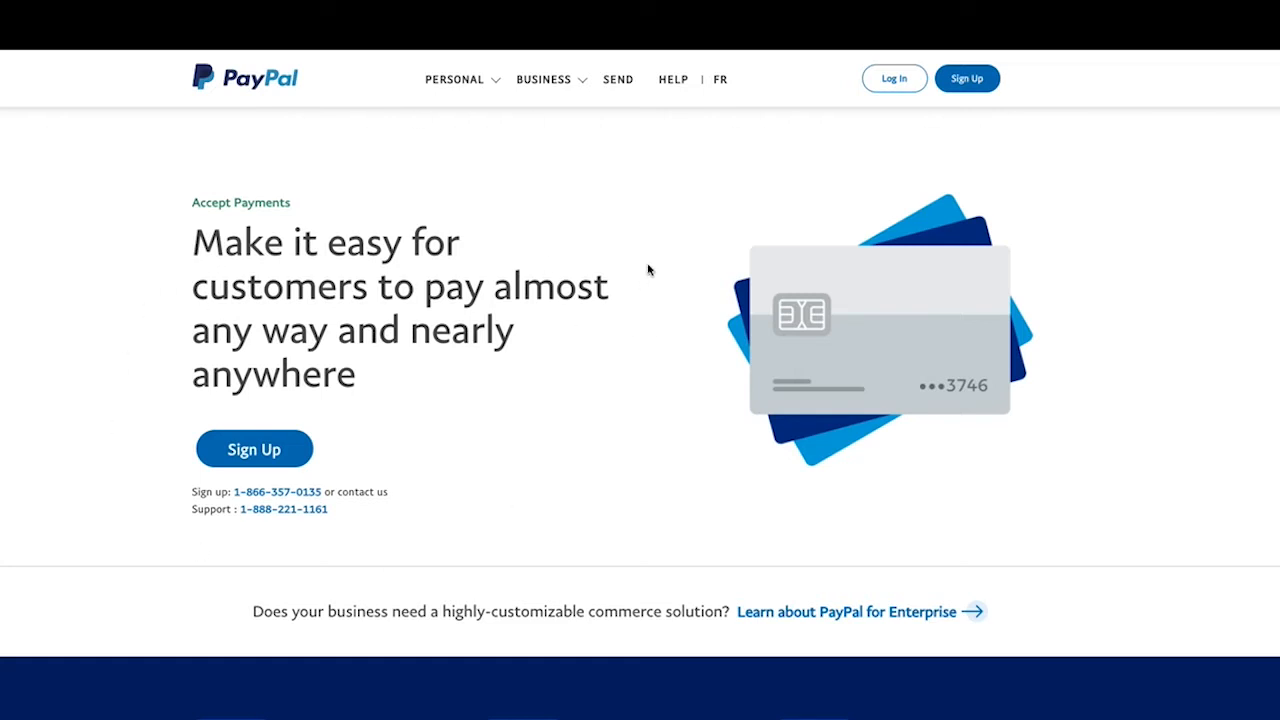
mouse_move(848, 152)
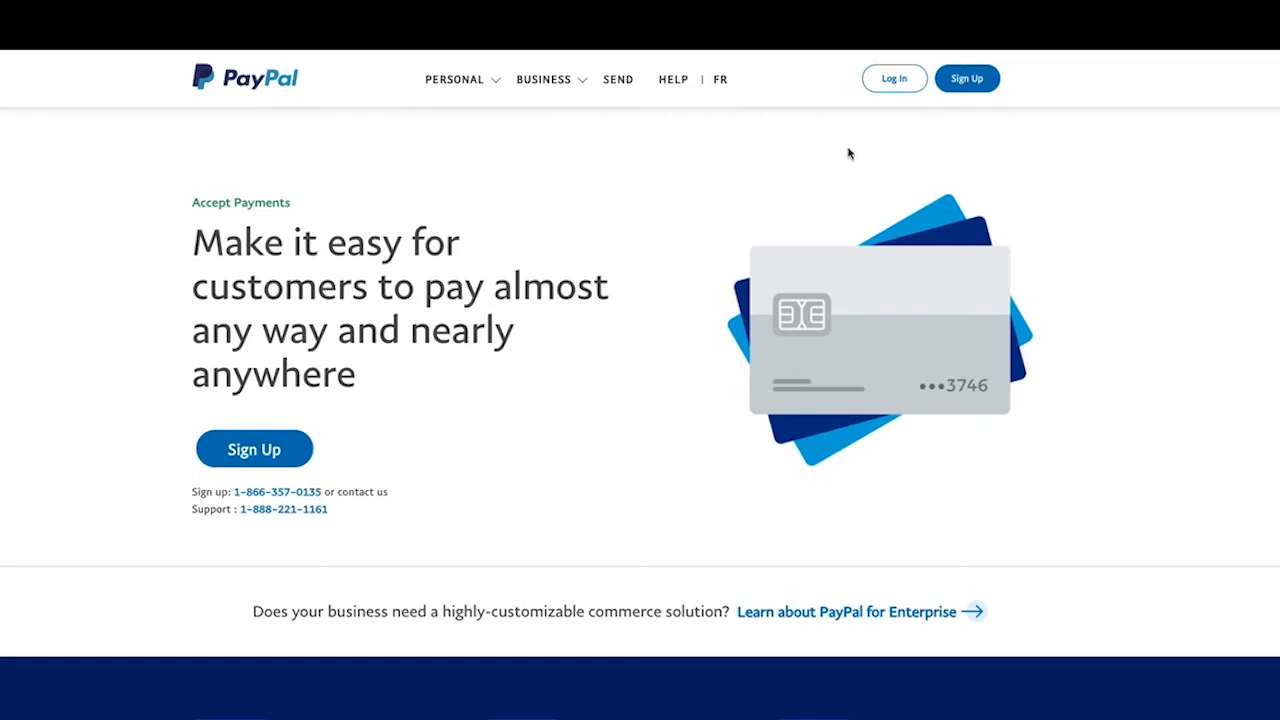
mouse_move(900, 116)
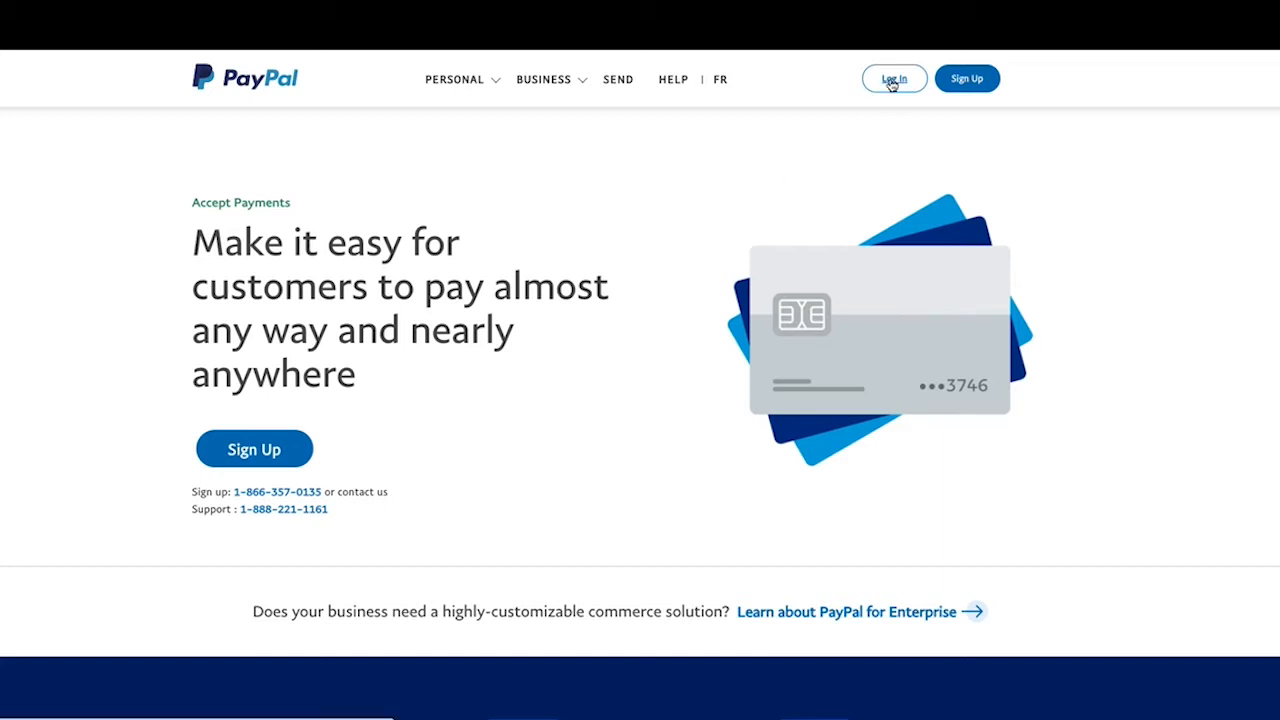
Step: Go to the PayPal sign-in page from the homepage
left_click(894, 78)
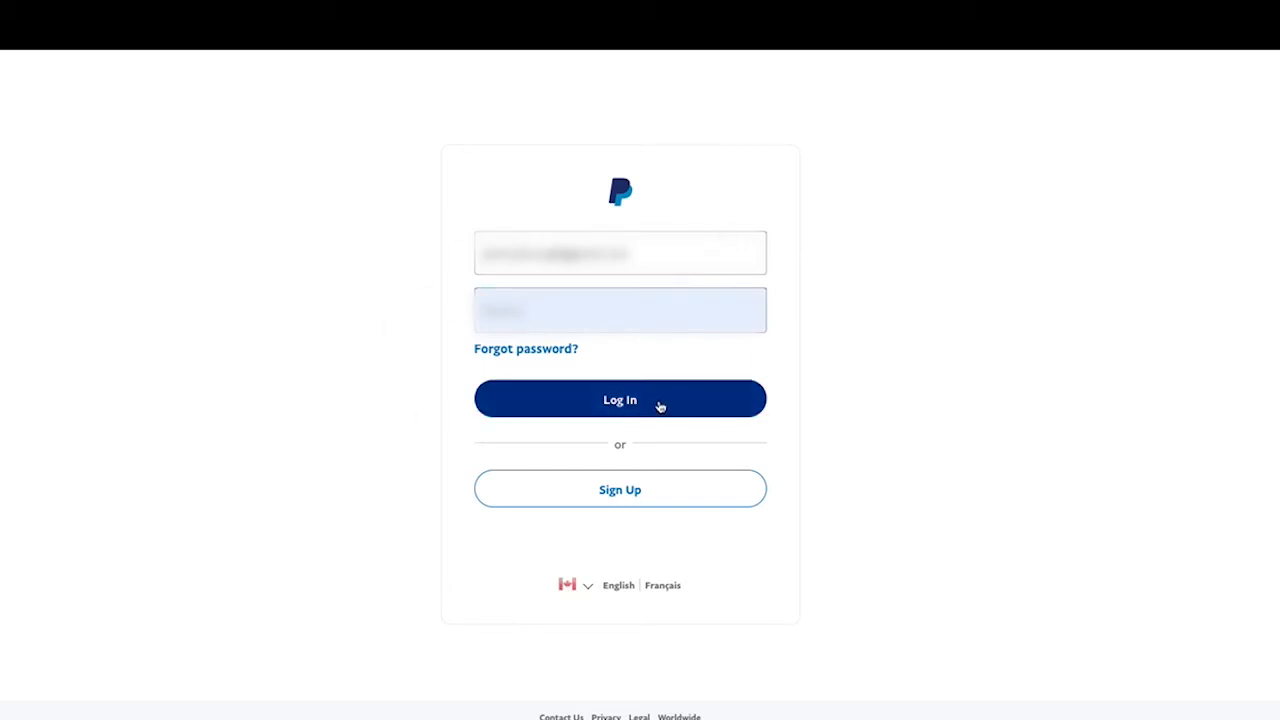
Step: Sign in with the filled-in credentials to reach the business dashboard
left_click(620, 400)
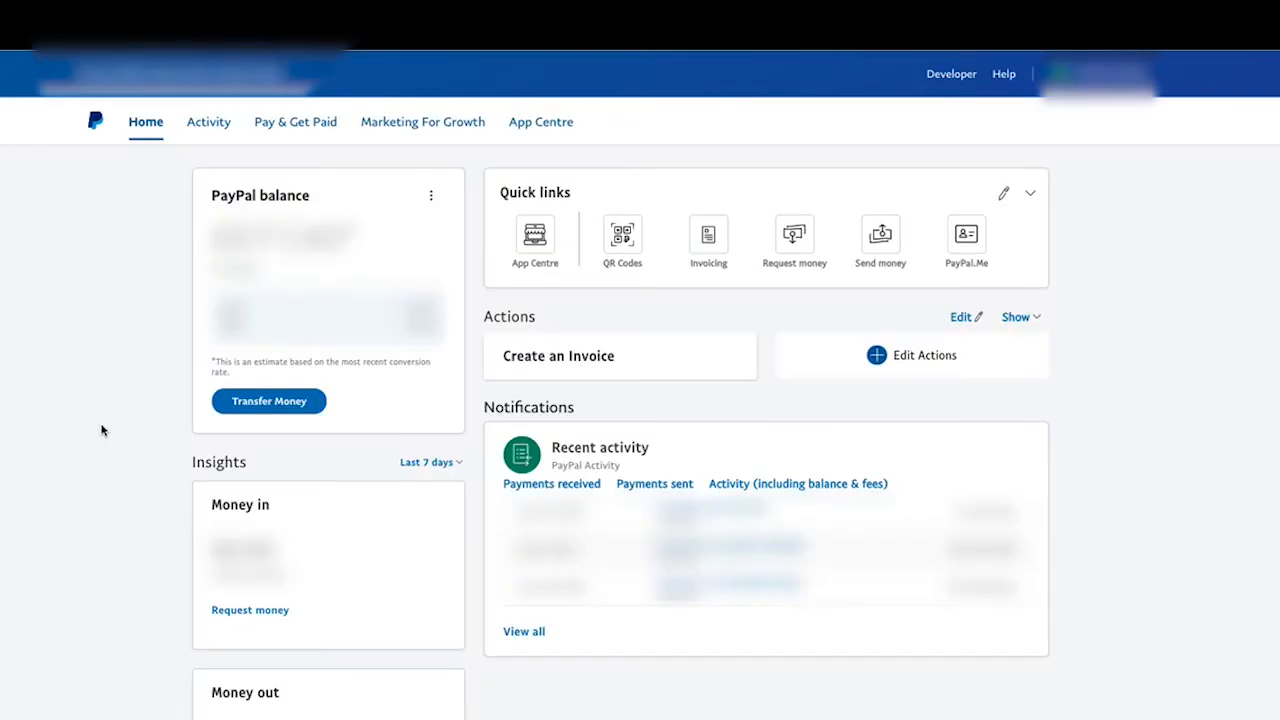
mouse_move(106, 350)
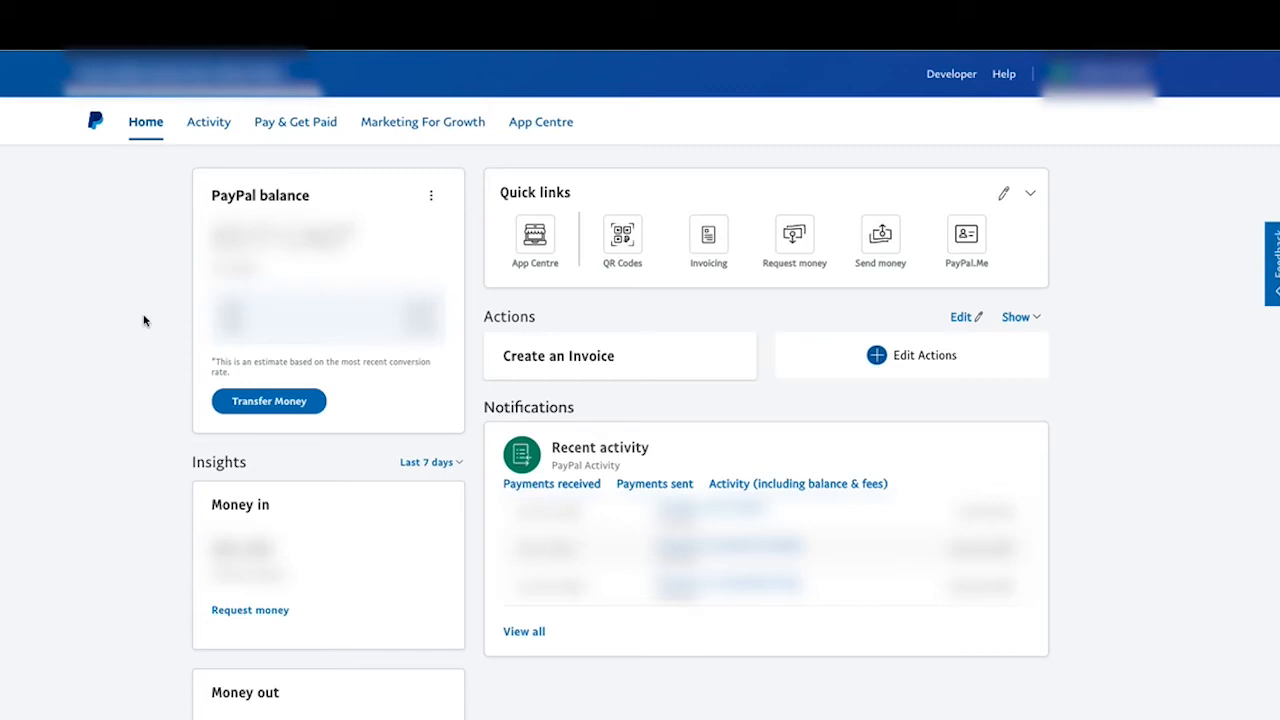
mouse_move(144, 298)
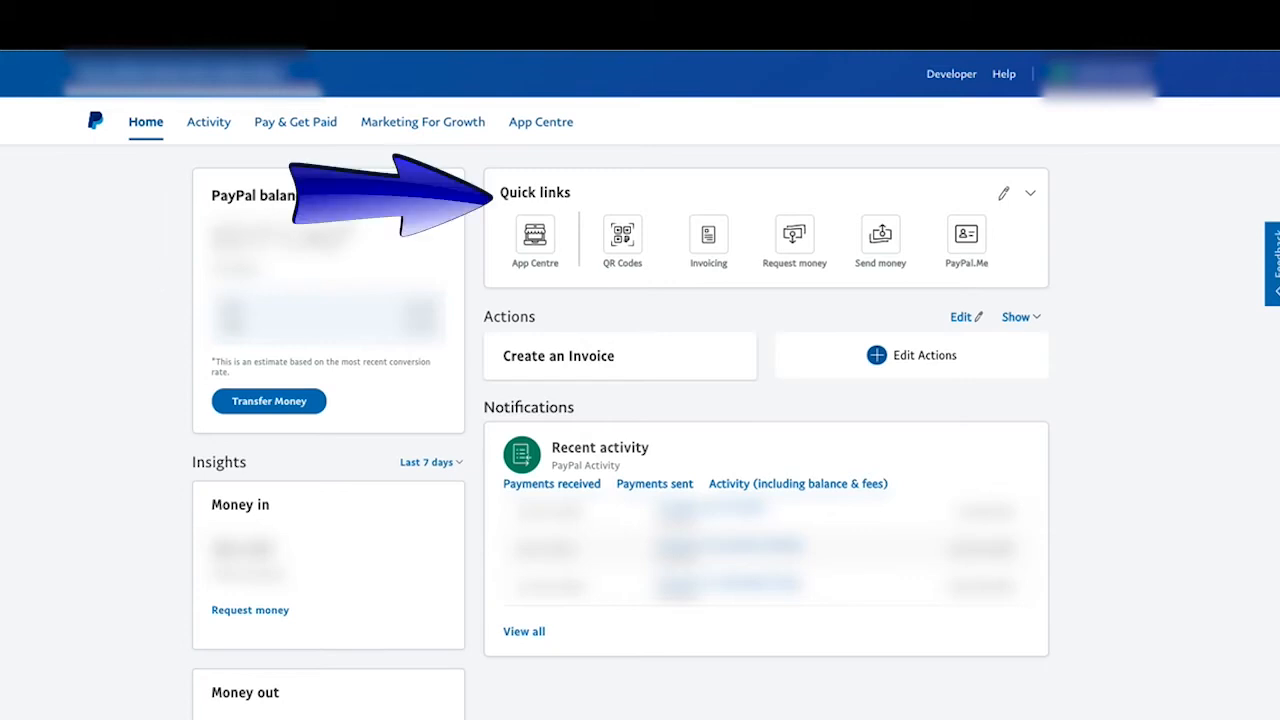
mouse_move(676, 288)
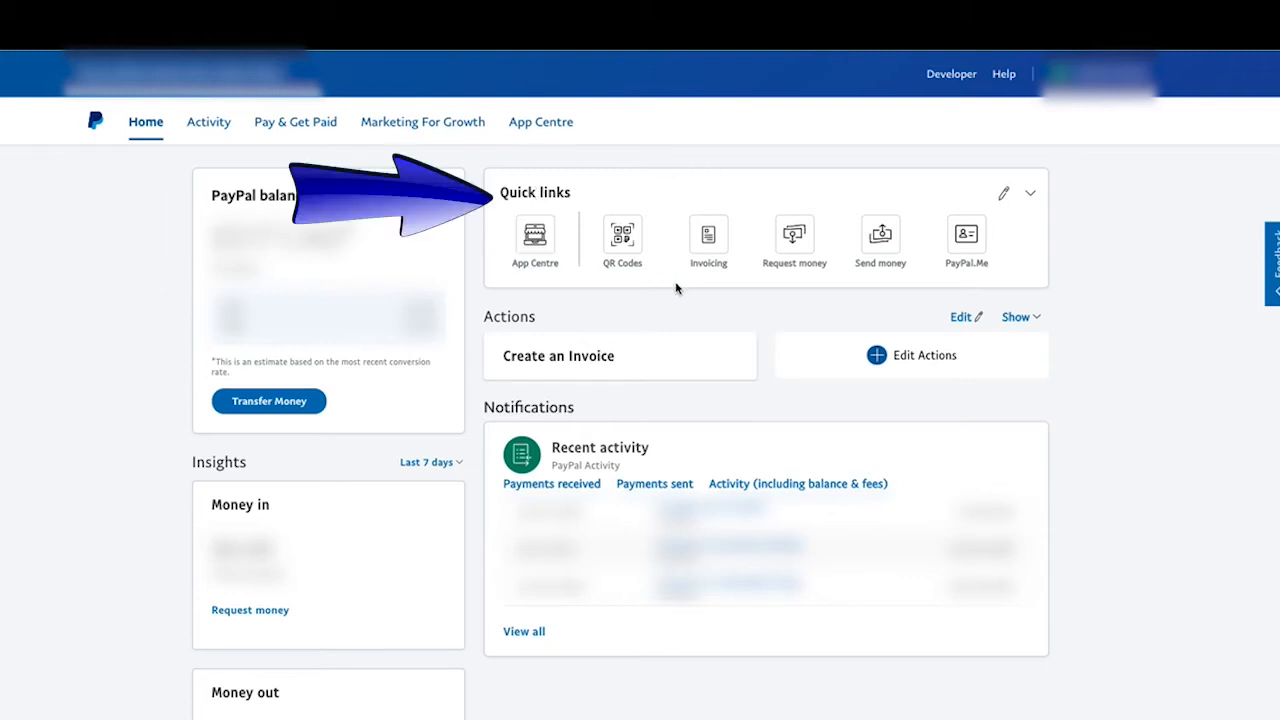
mouse_move(780, 300)
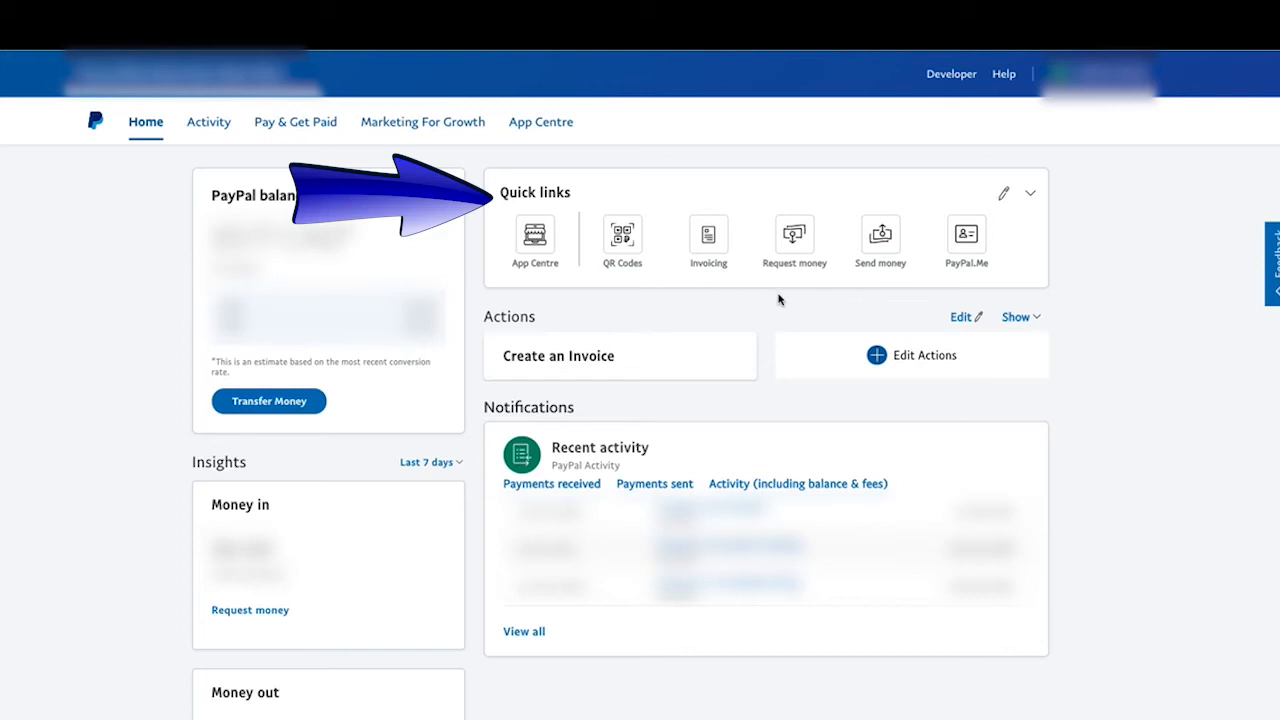
mouse_move(756, 296)
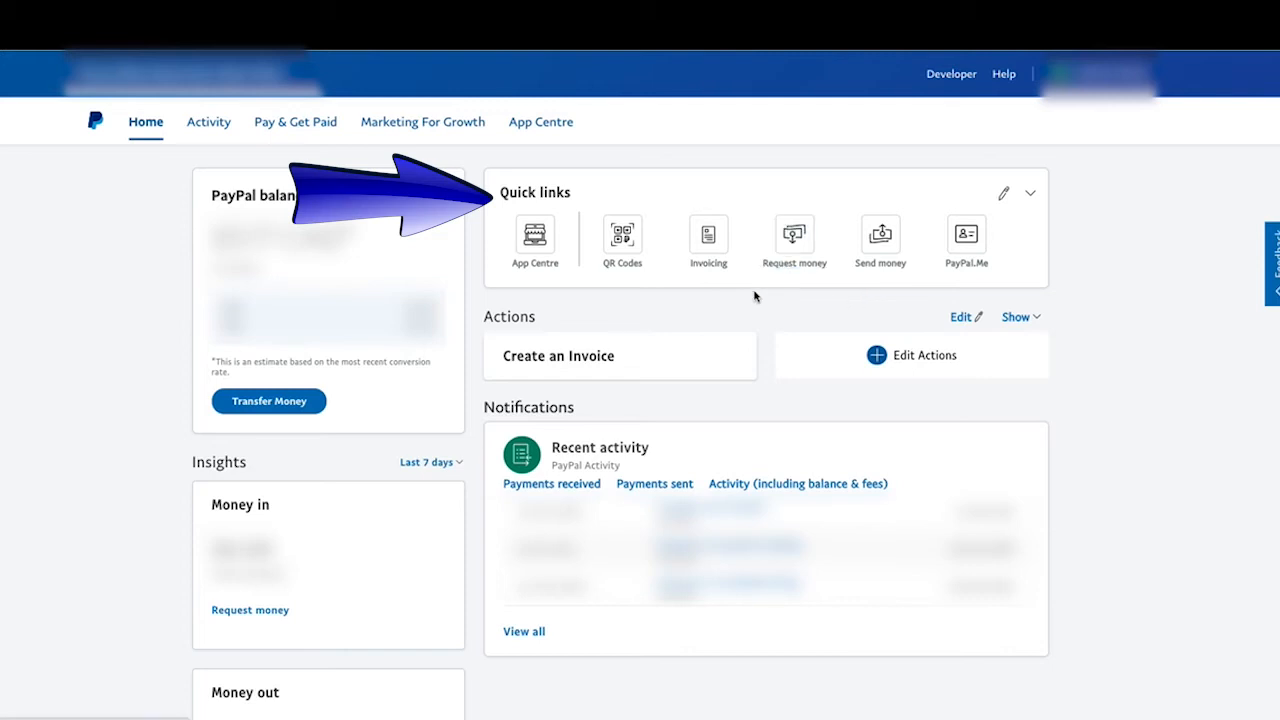
mouse_move(888, 248)
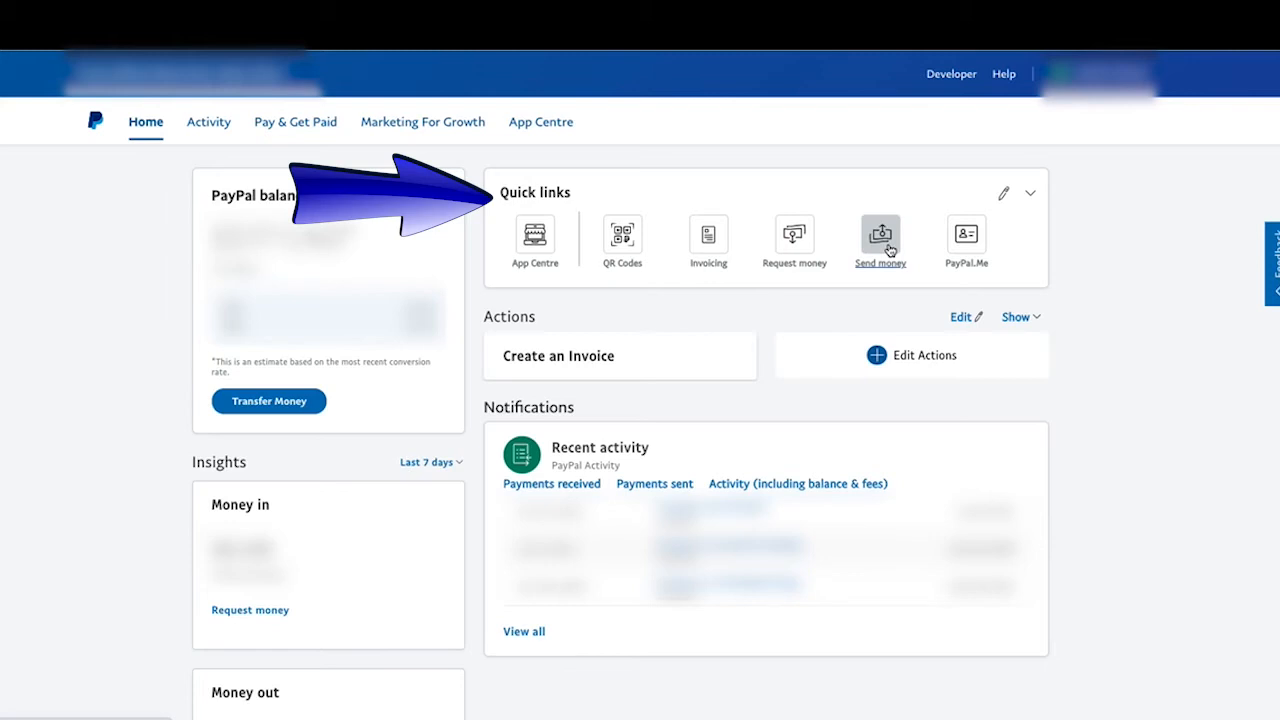
mouse_move(840, 276)
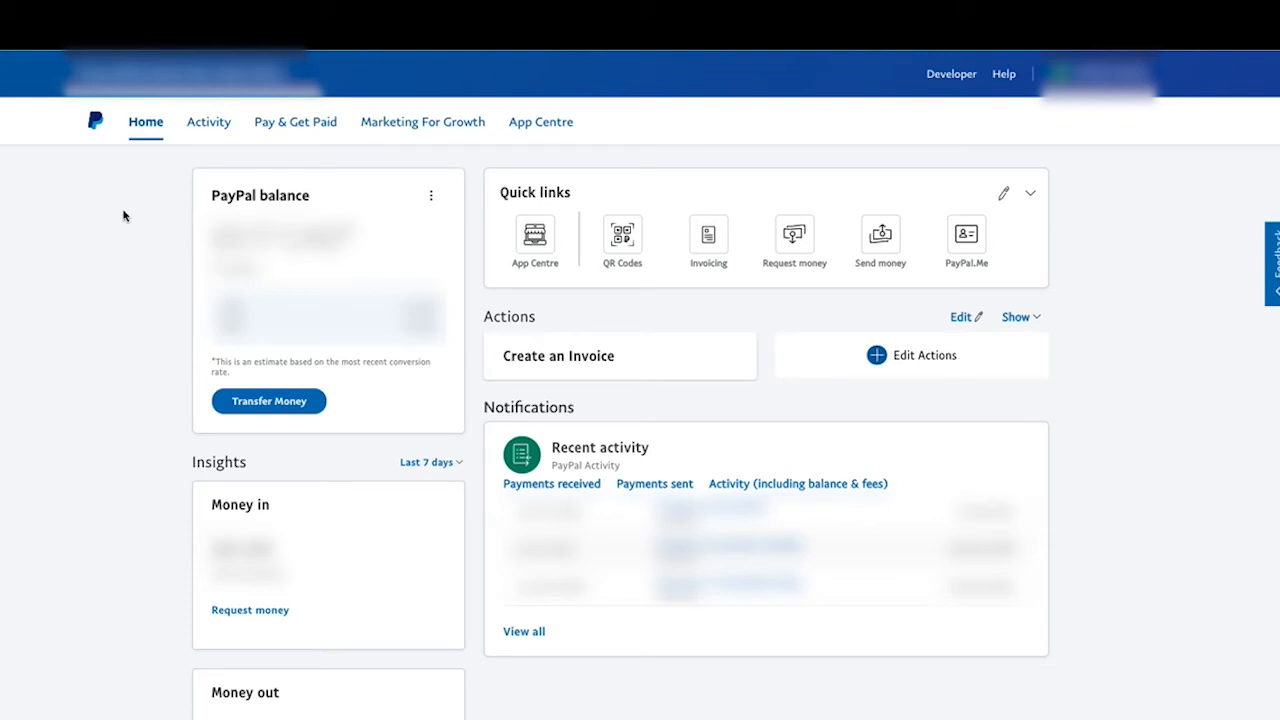
mouse_move(230, 164)
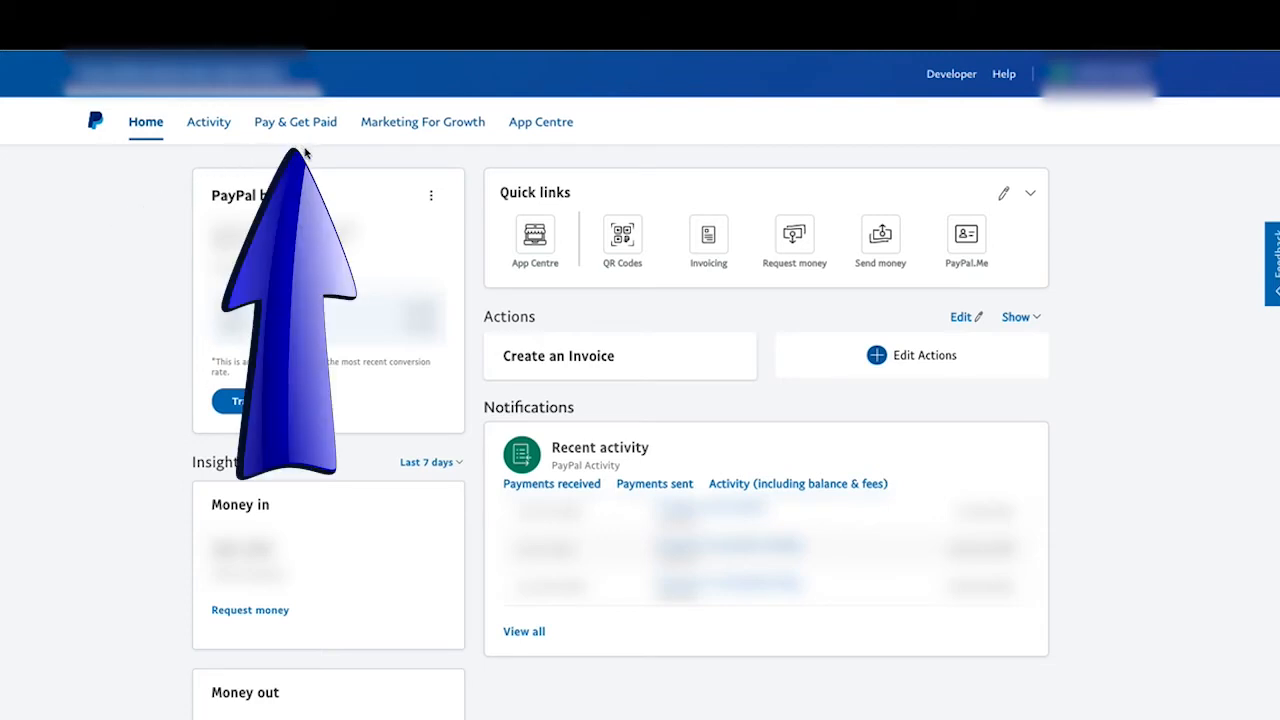
mouse_move(312, 150)
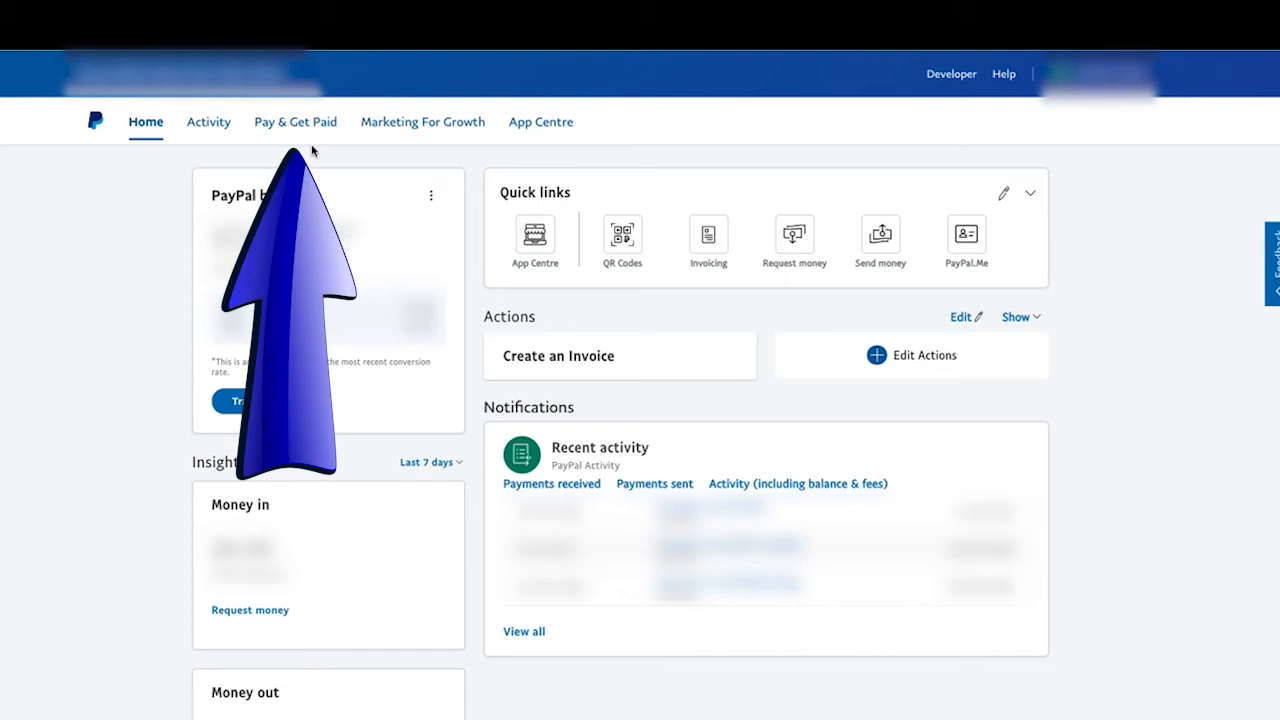
mouse_move(290, 126)
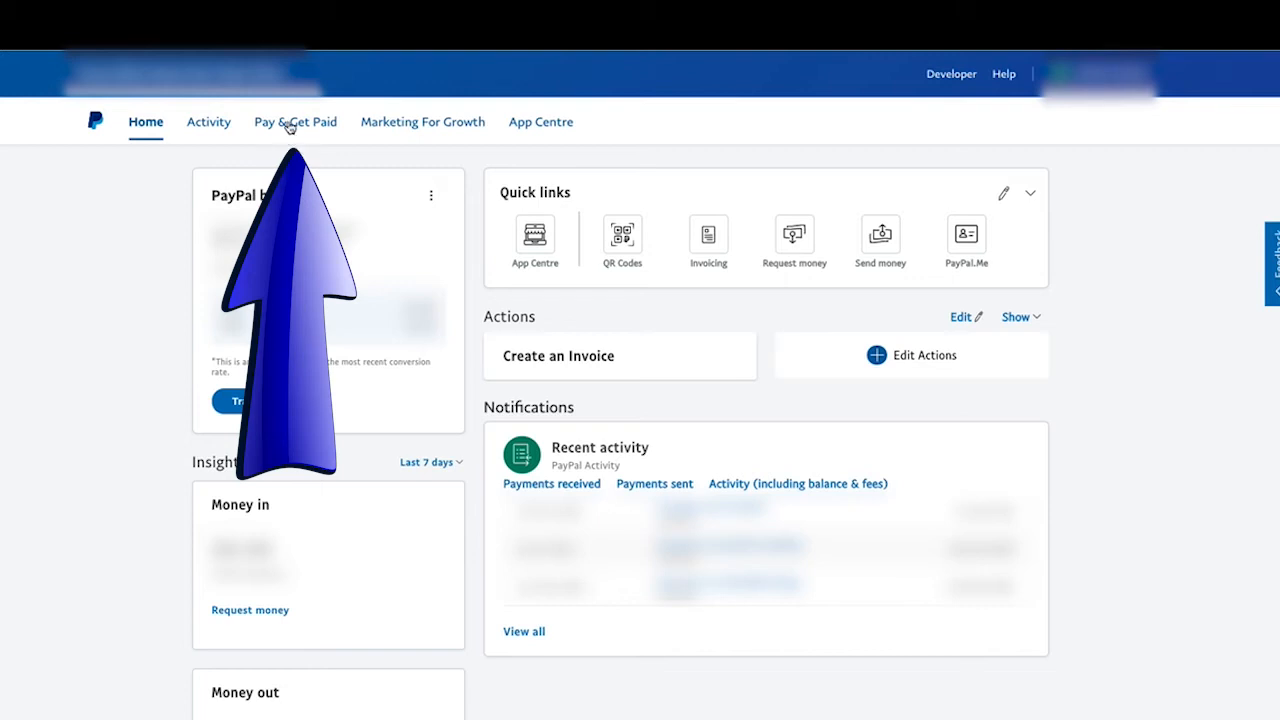
Step: Show the Pay & Get Paid menu with wallet, invoicing and payment options
left_click(294, 122)
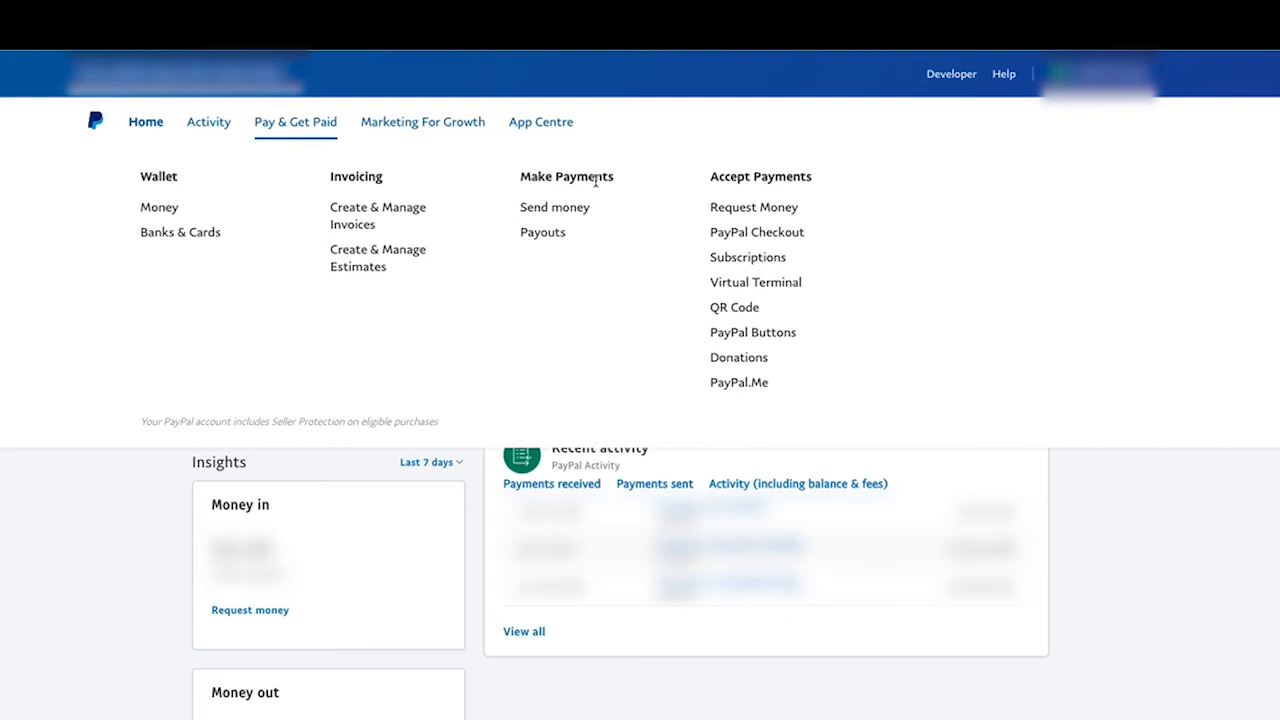
mouse_move(592, 156)
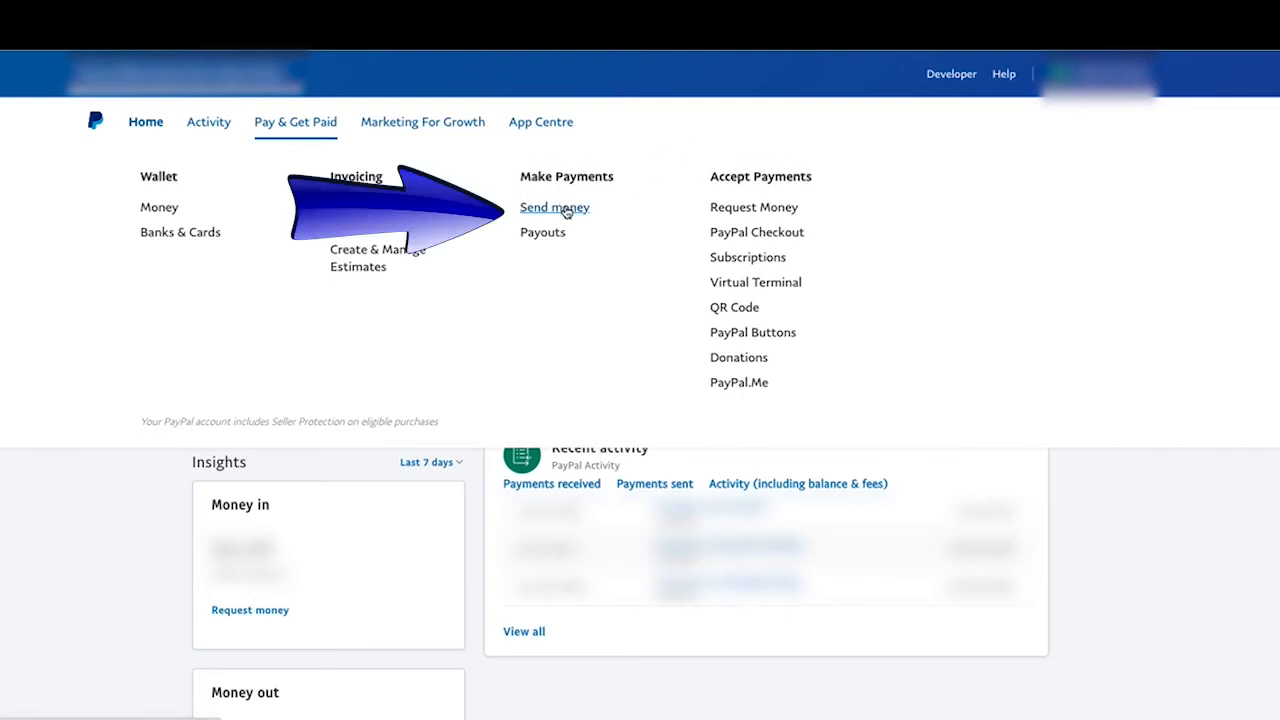
mouse_move(624, 216)
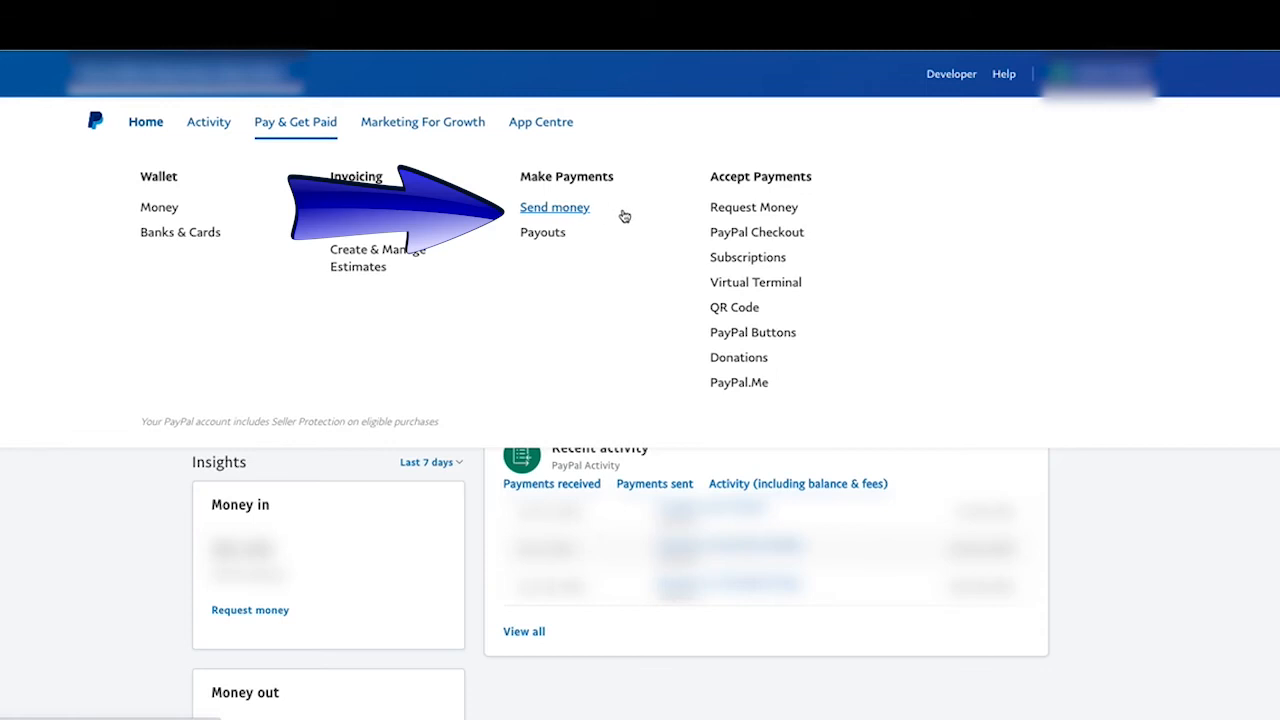
mouse_move(568, 212)
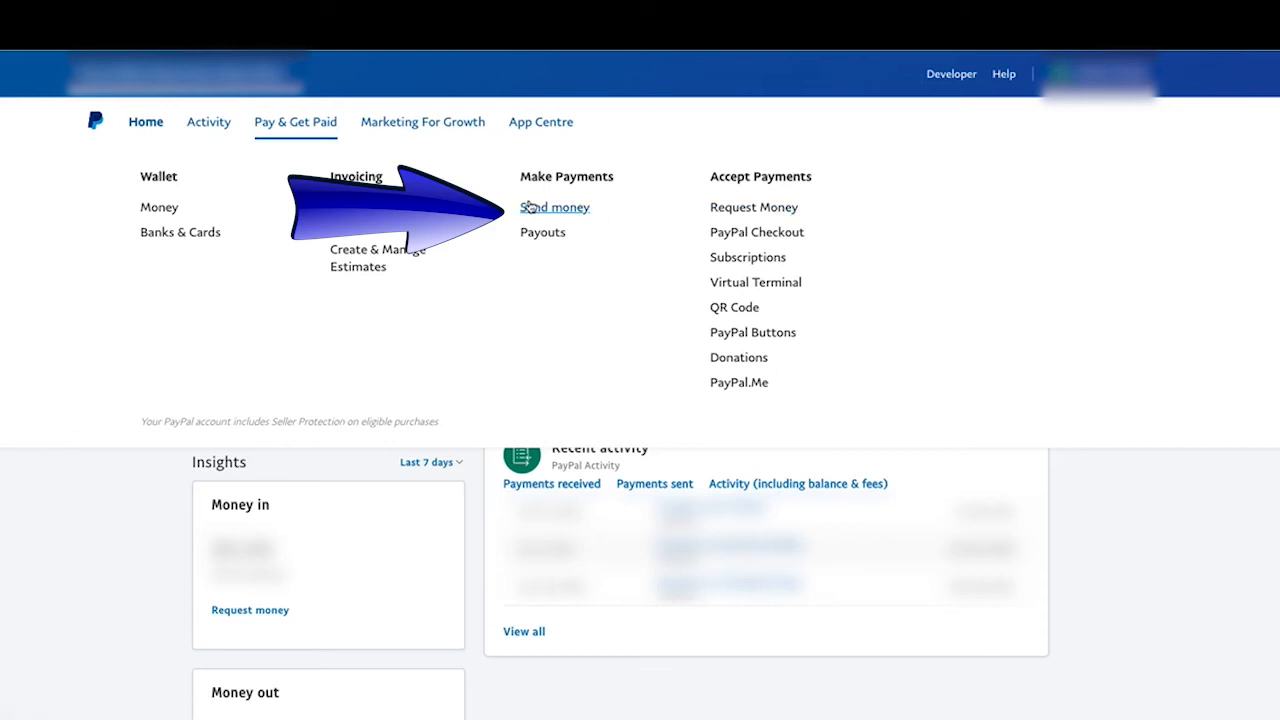
mouse_move(570, 212)
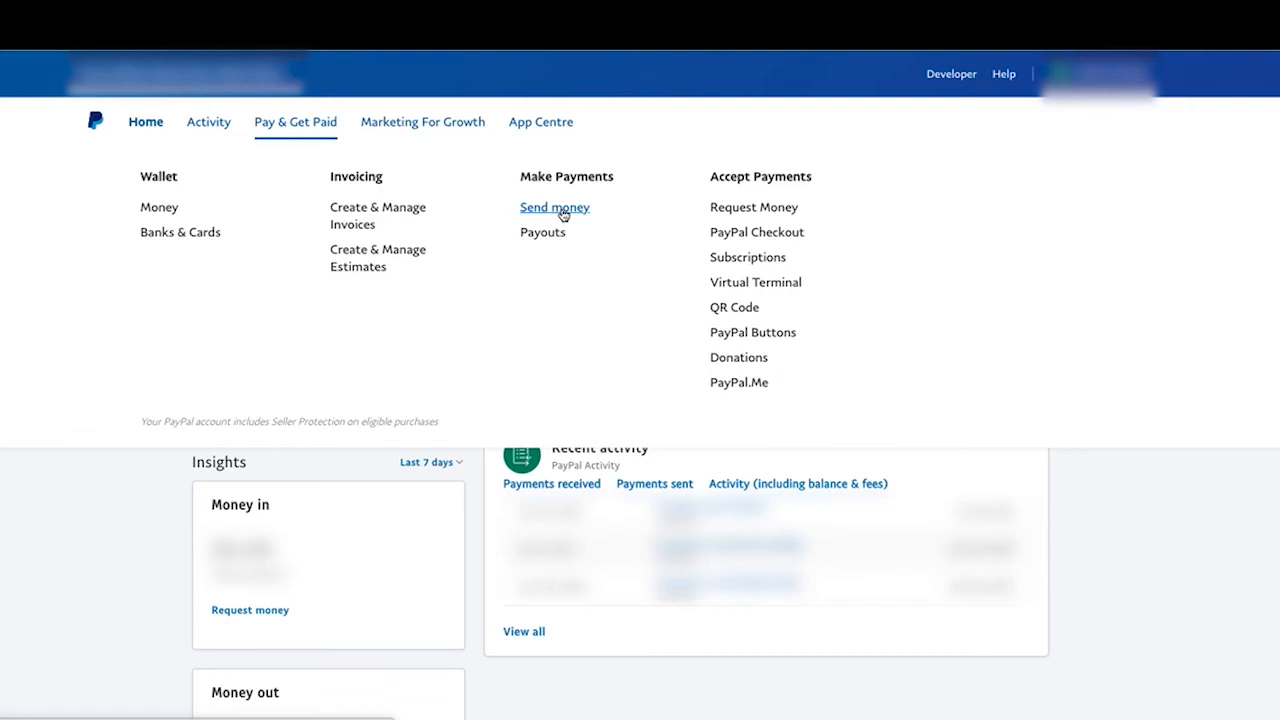
Step: Go to Send money and focus the recipient name-or-email field
left_click(554, 206)
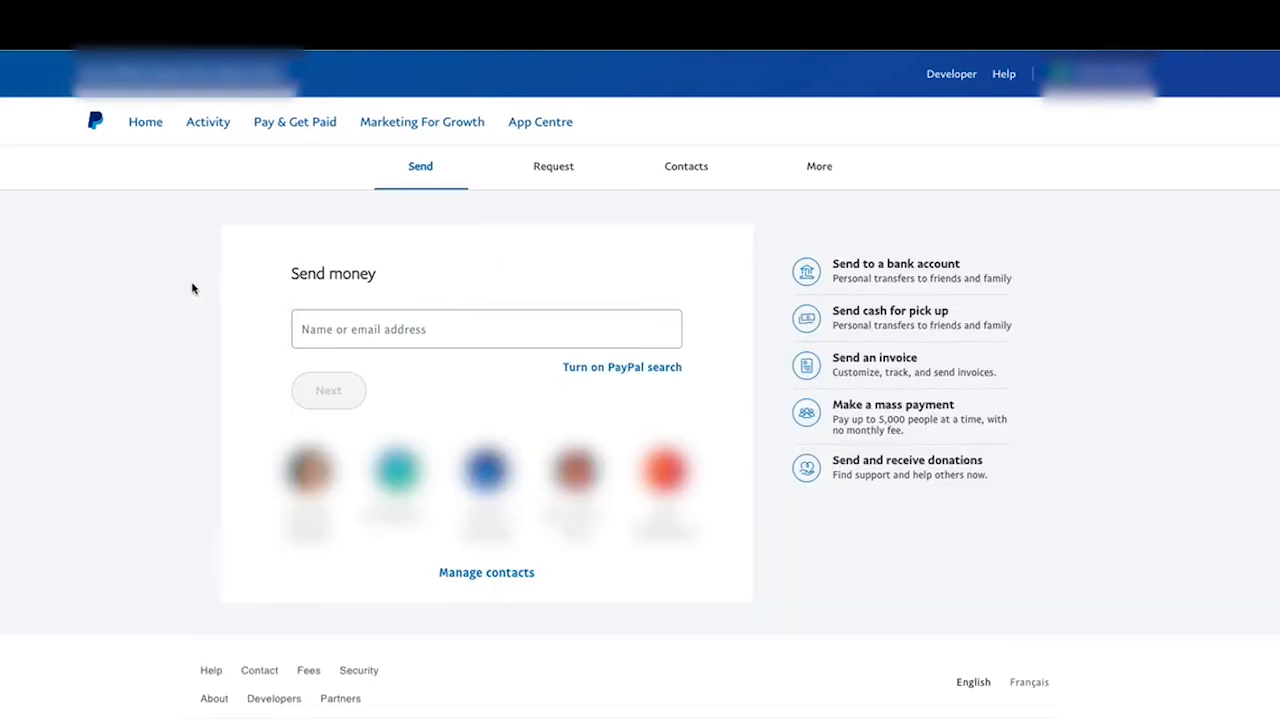
left_click(486, 328)
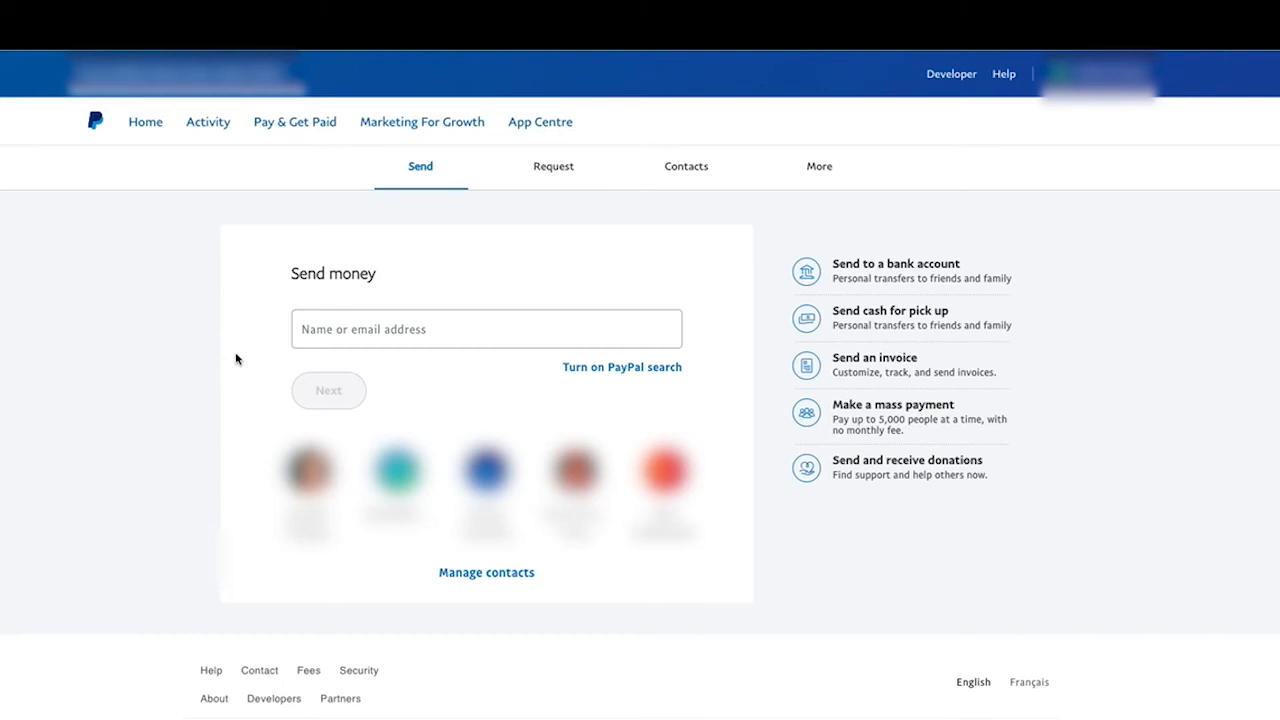
mouse_move(244, 356)
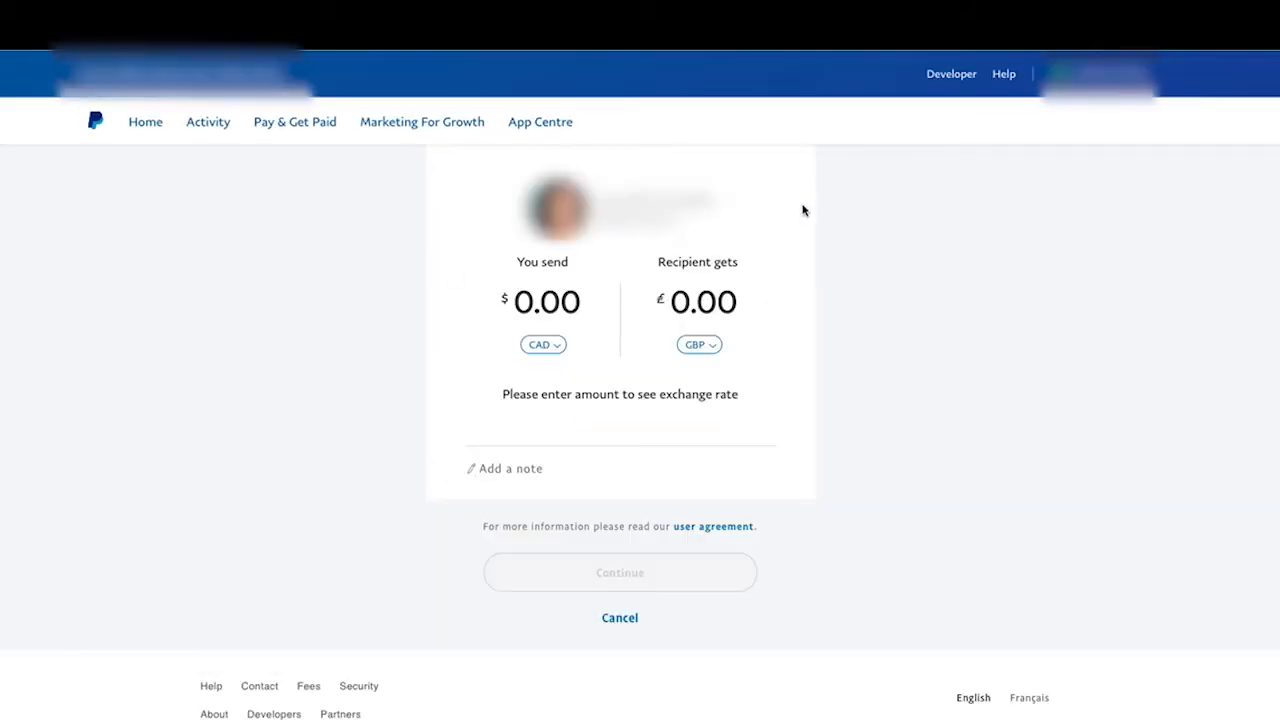
mouse_move(804, 314)
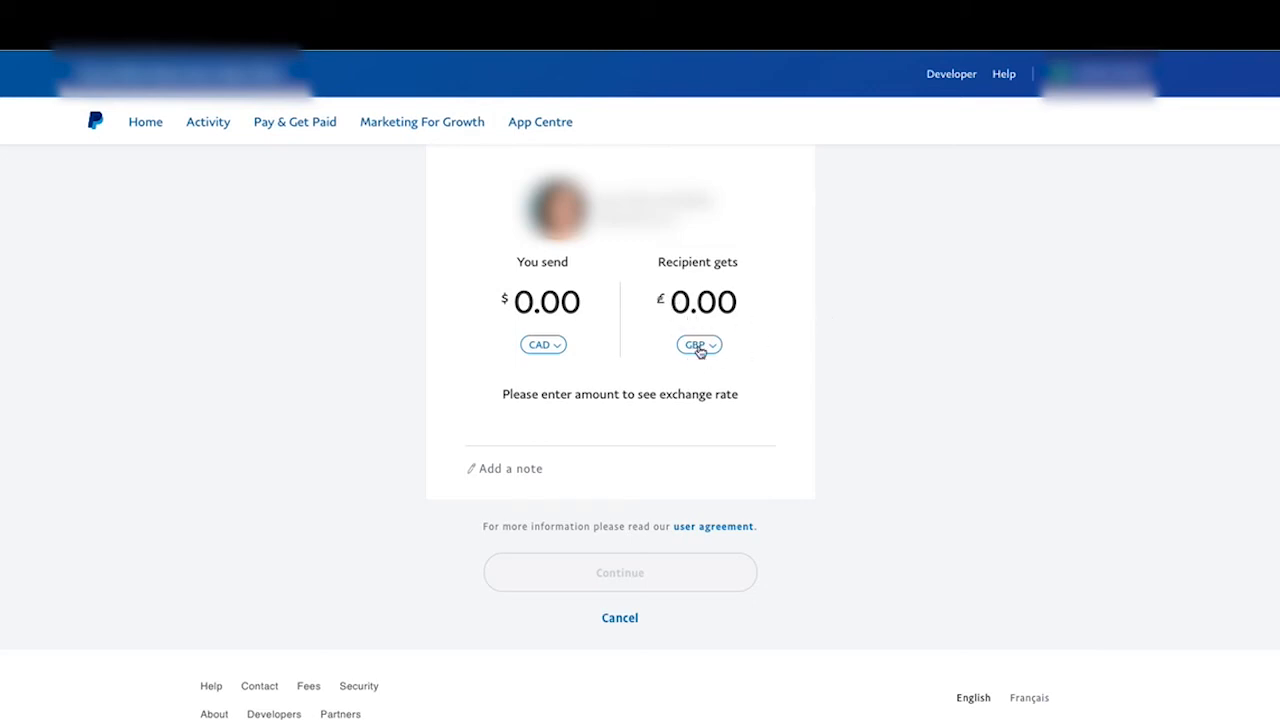
mouse_move(548, 328)
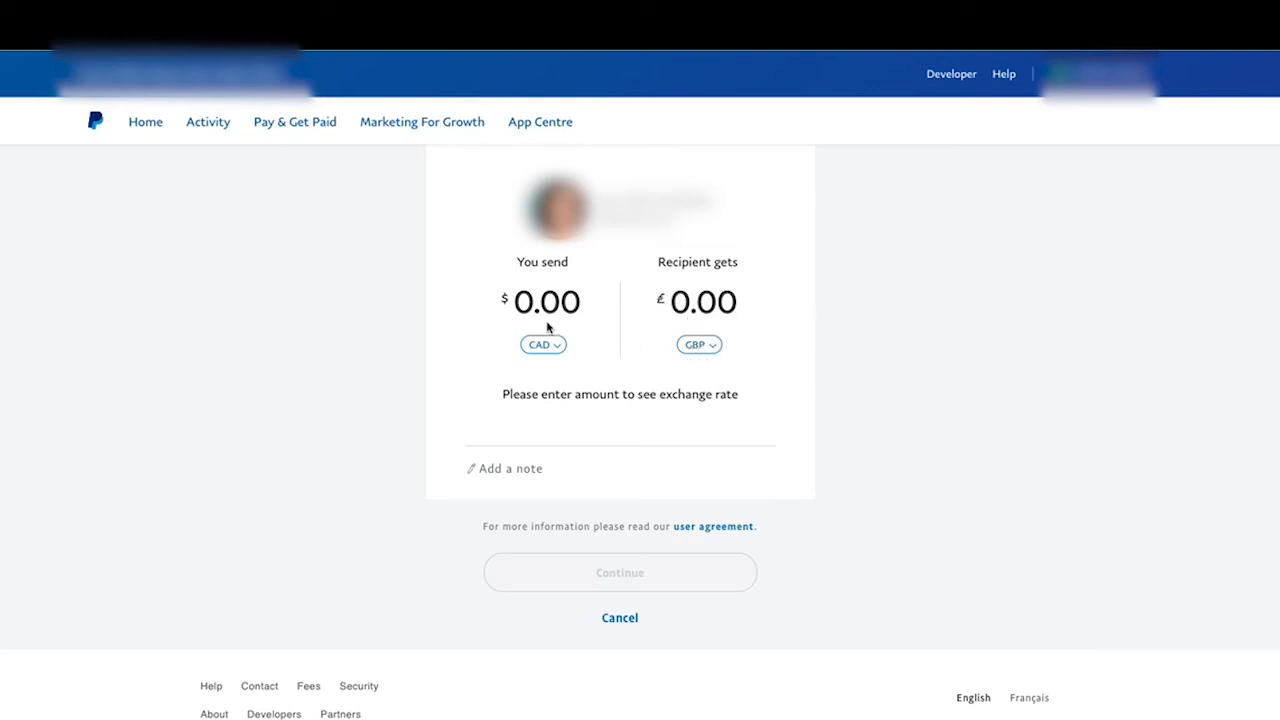
mouse_move(622, 316)
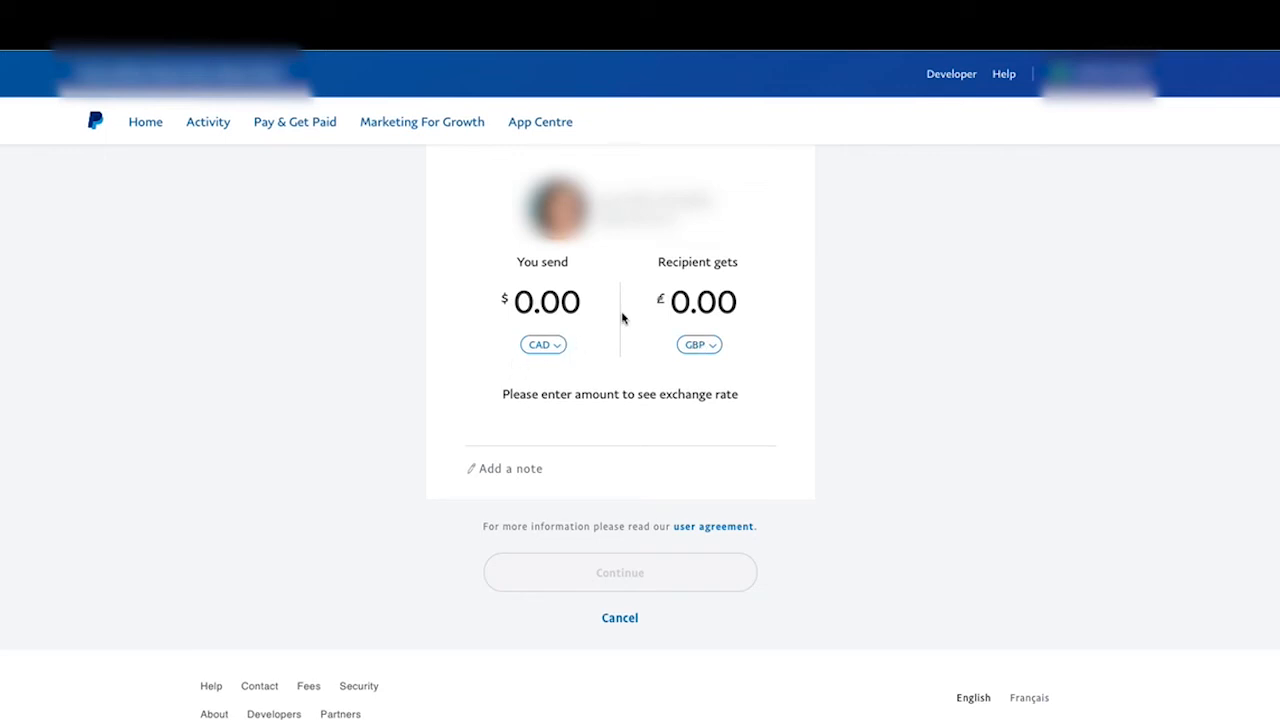
mouse_move(710, 348)
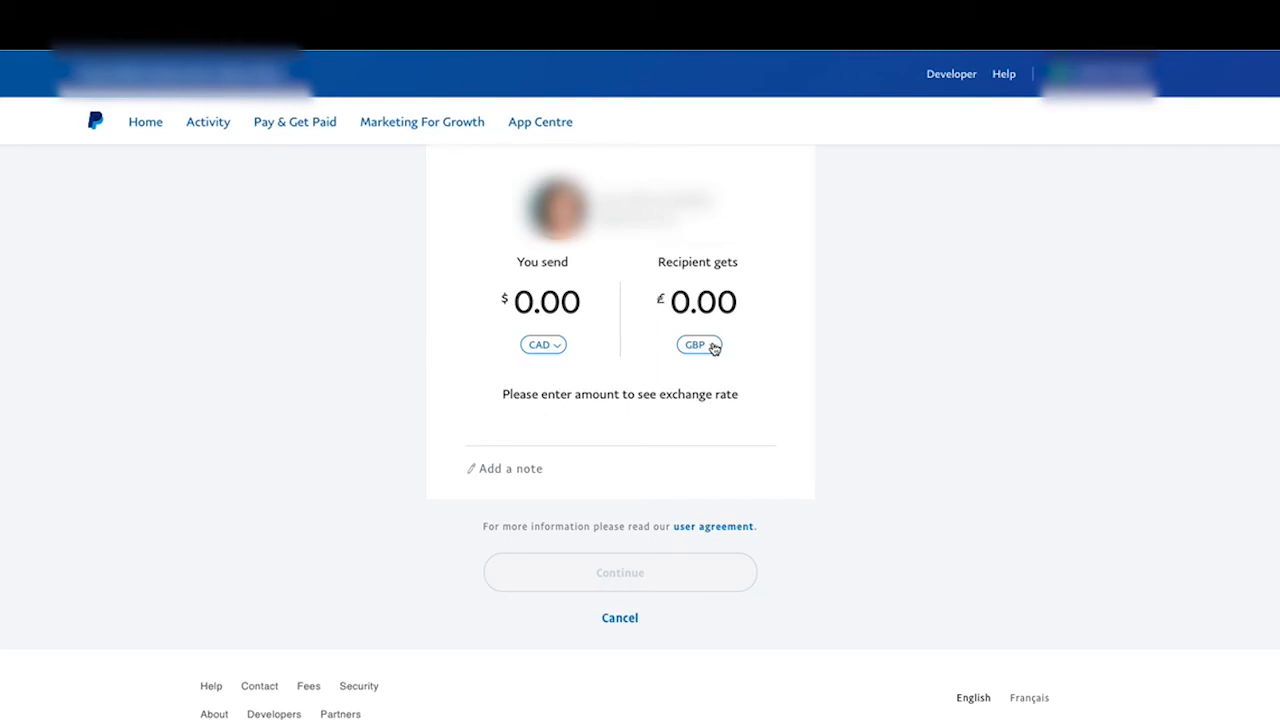
left_click(698, 344)
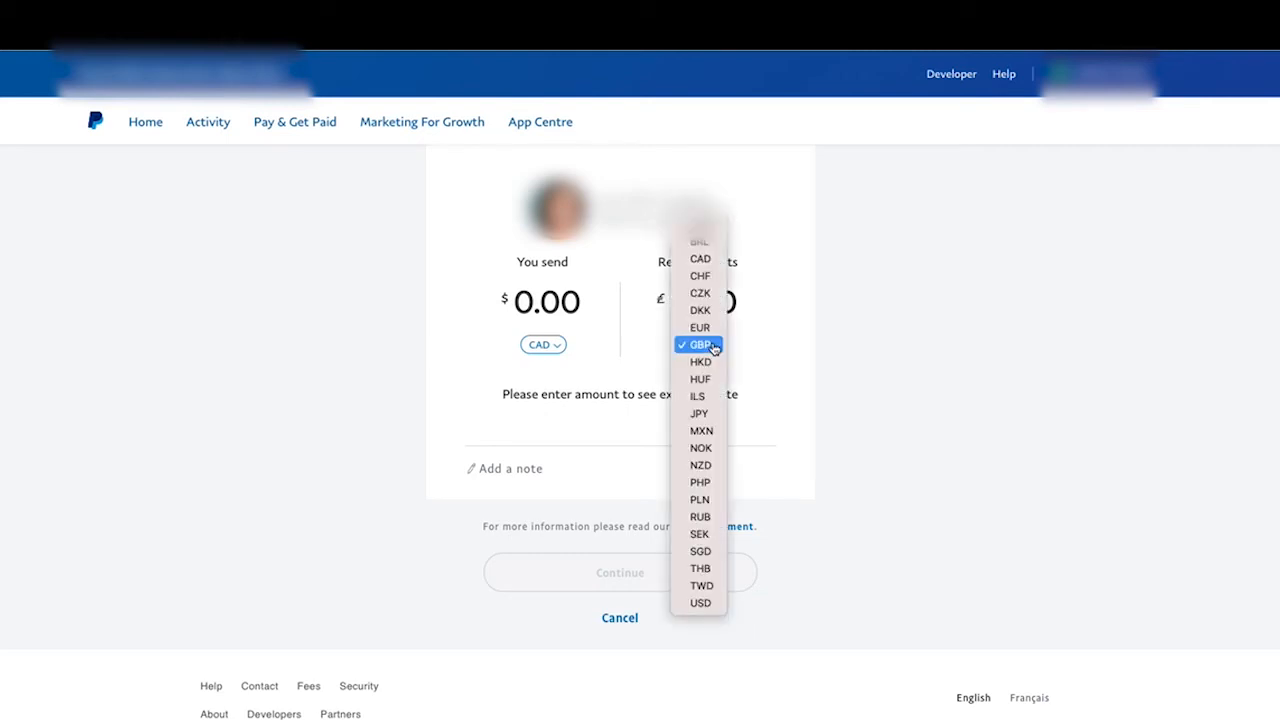
left_click(698, 604)
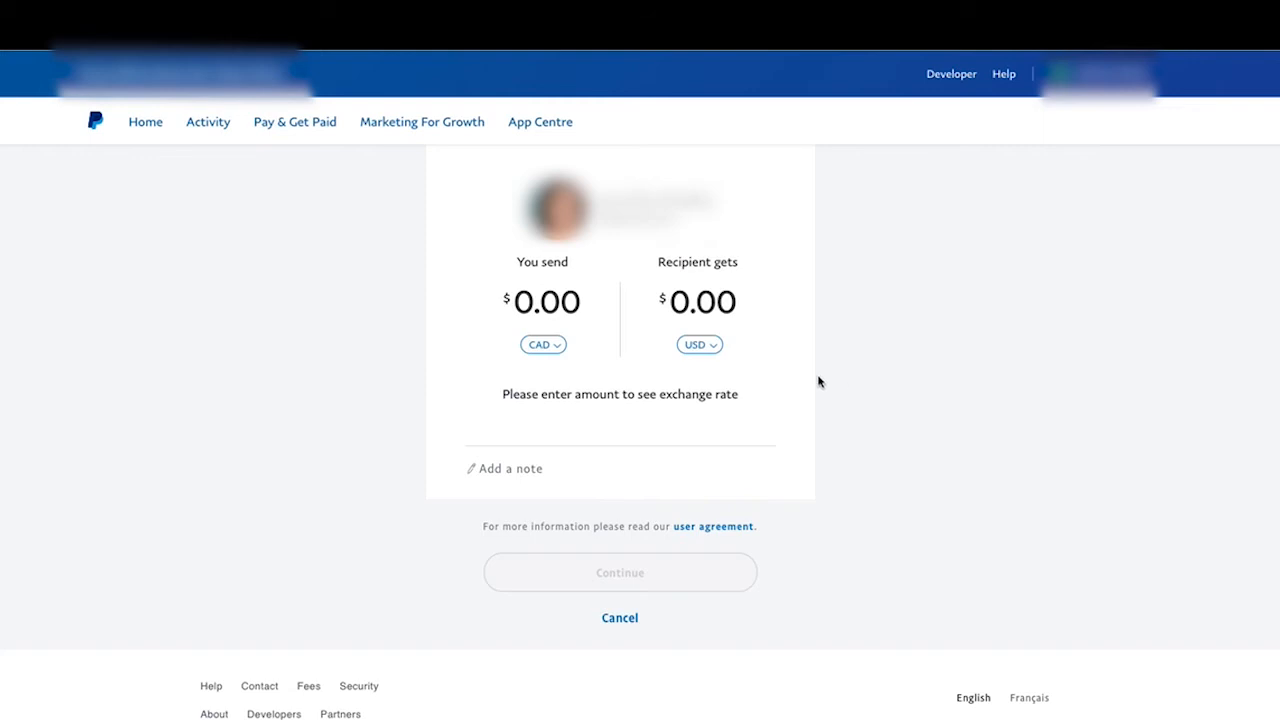
mouse_move(746, 426)
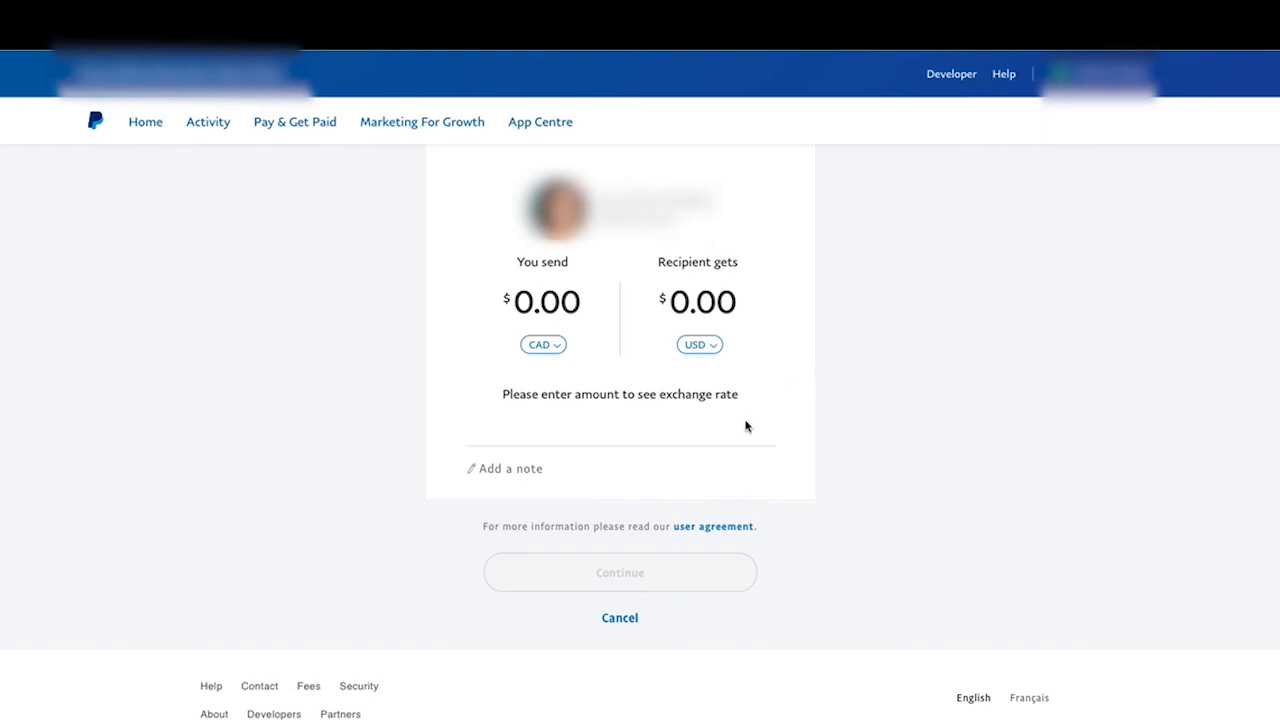
mouse_move(848, 376)
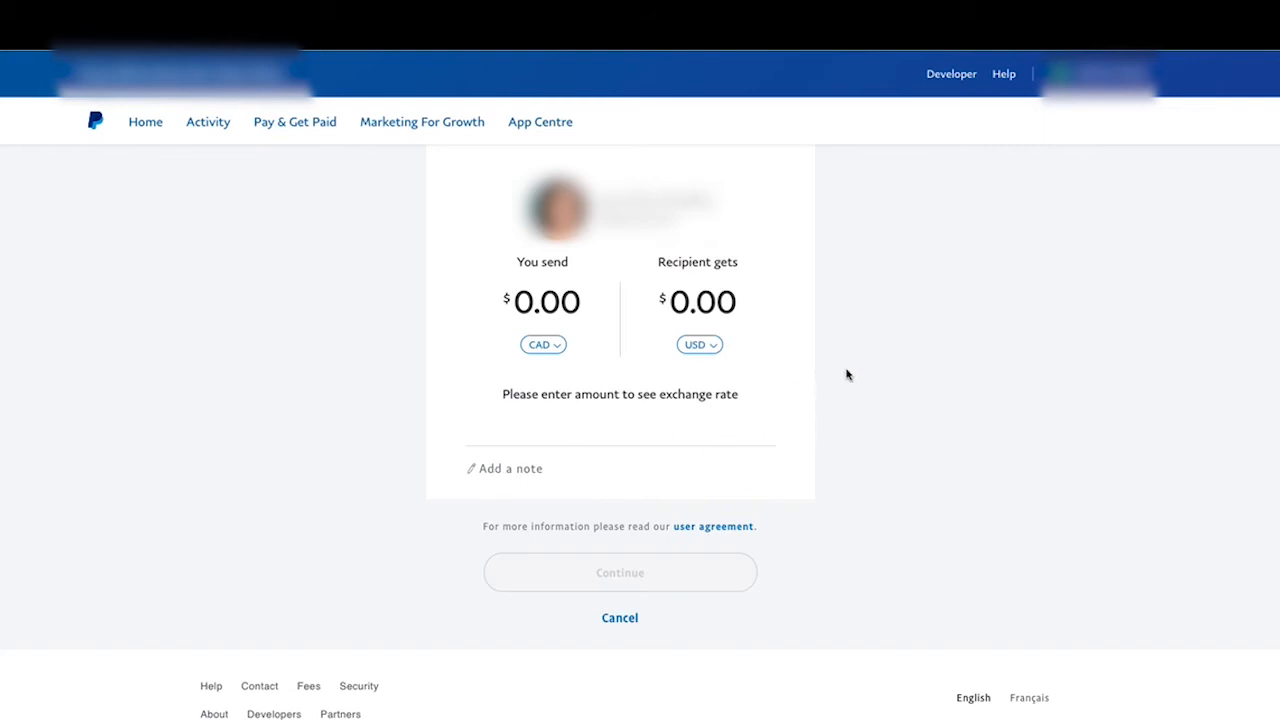
mouse_move(776, 372)
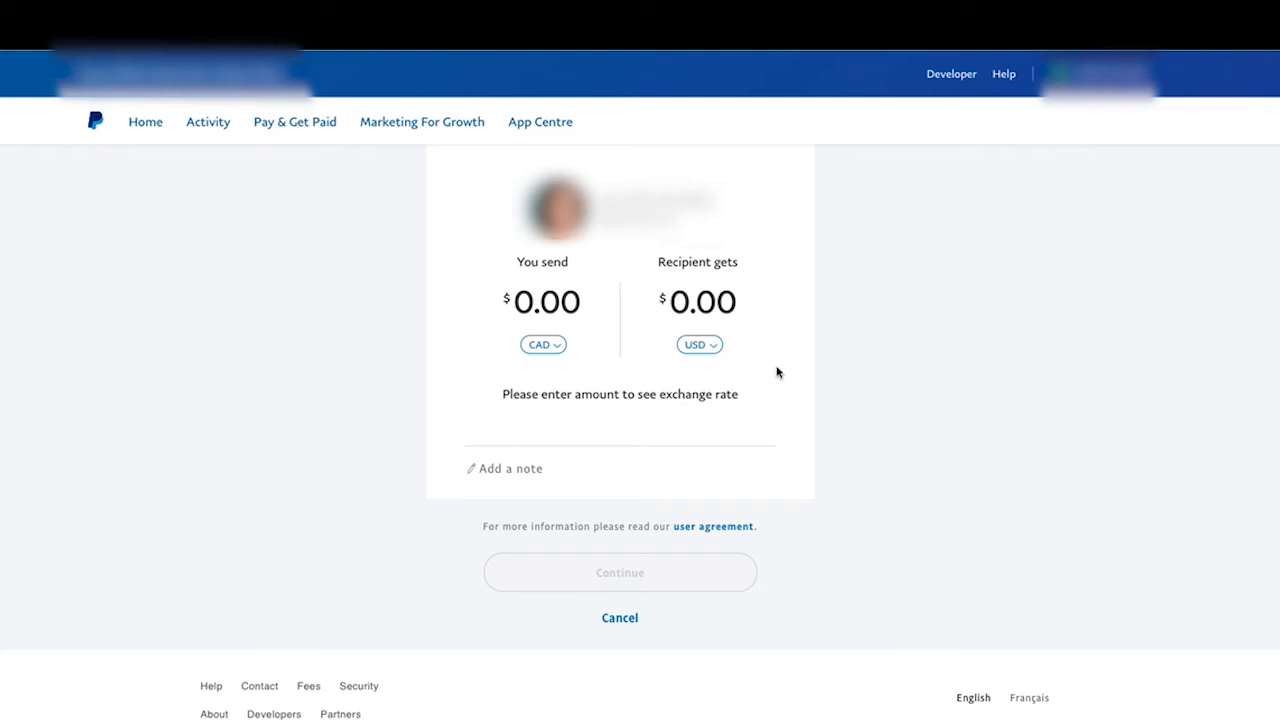
mouse_move(852, 356)
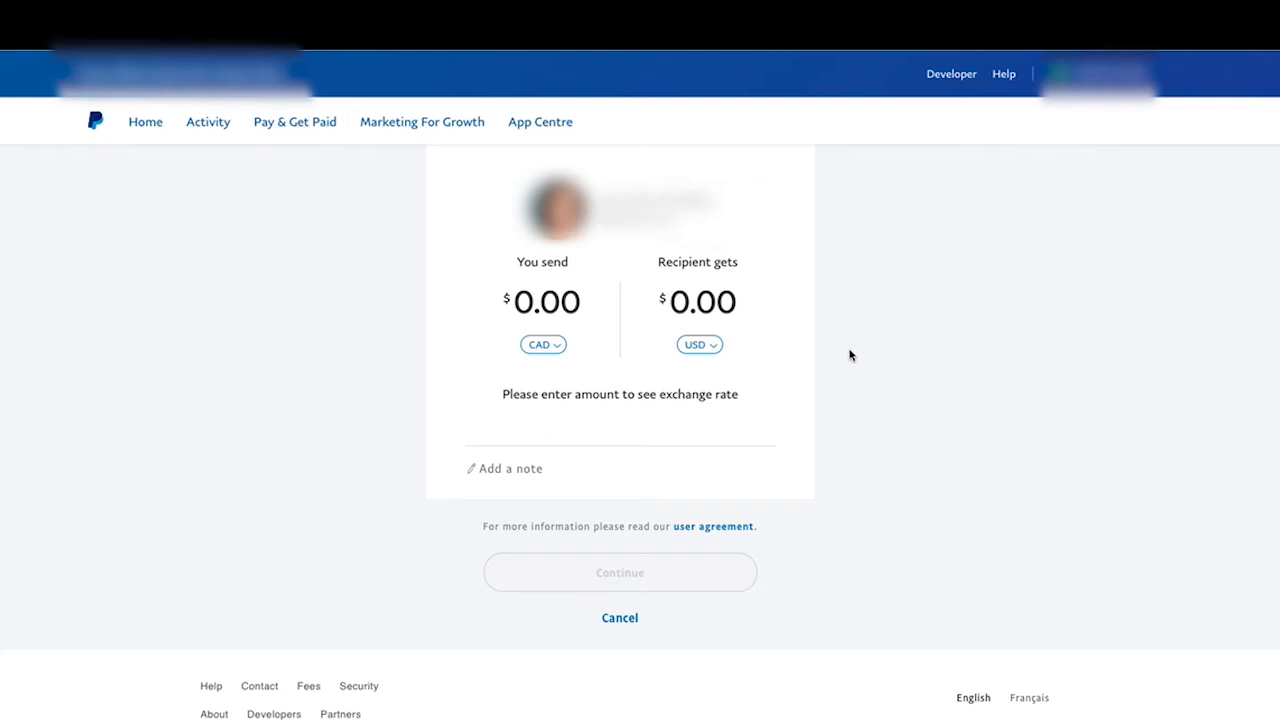
mouse_move(814, 392)
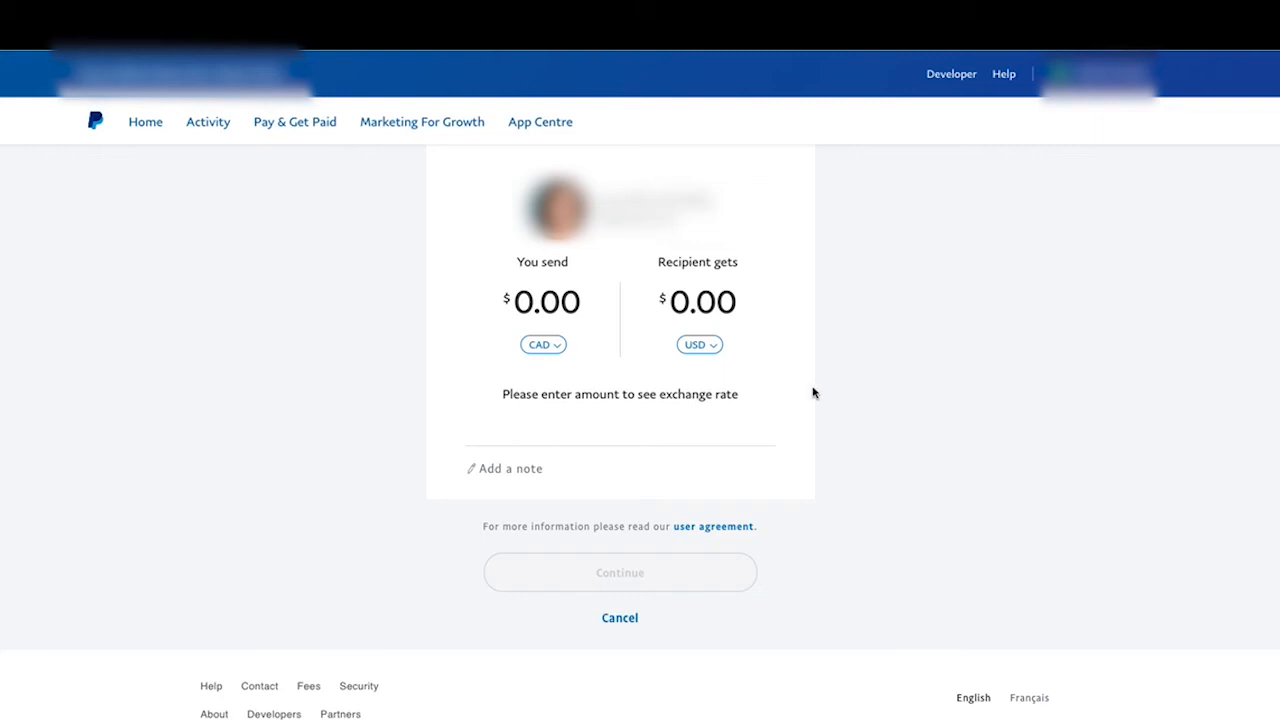
mouse_move(656, 412)
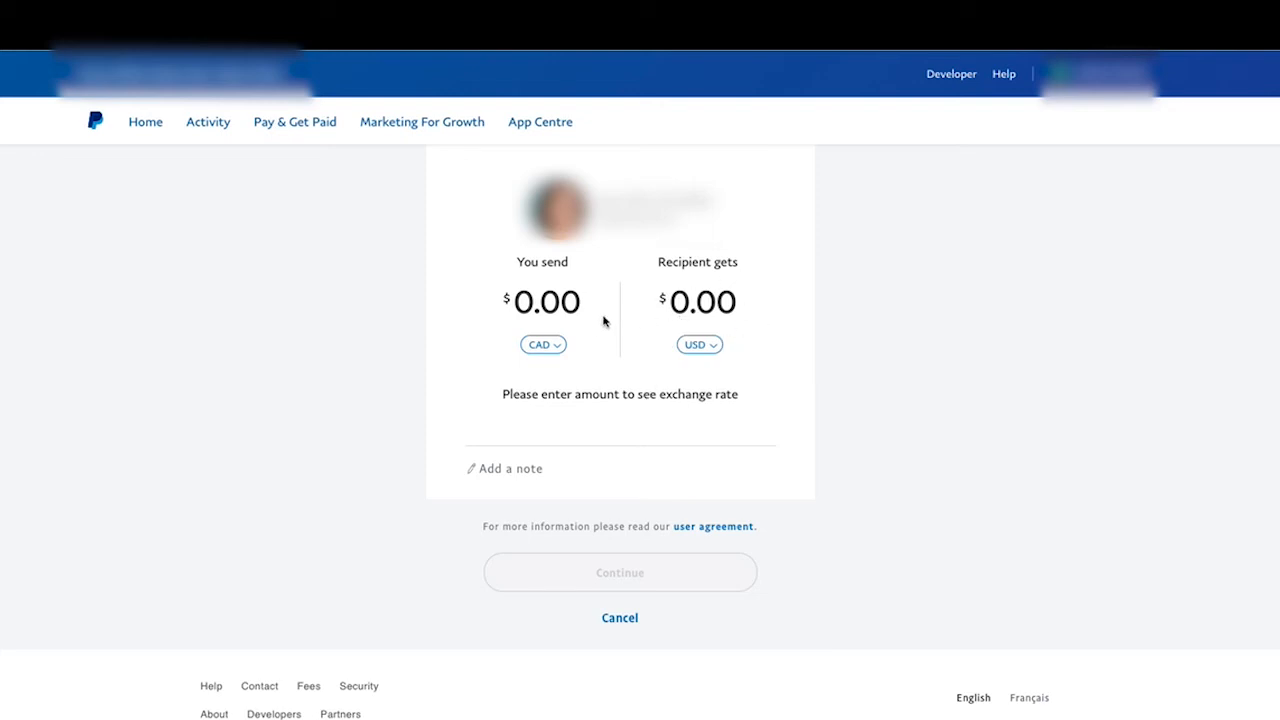
mouse_move(700, 284)
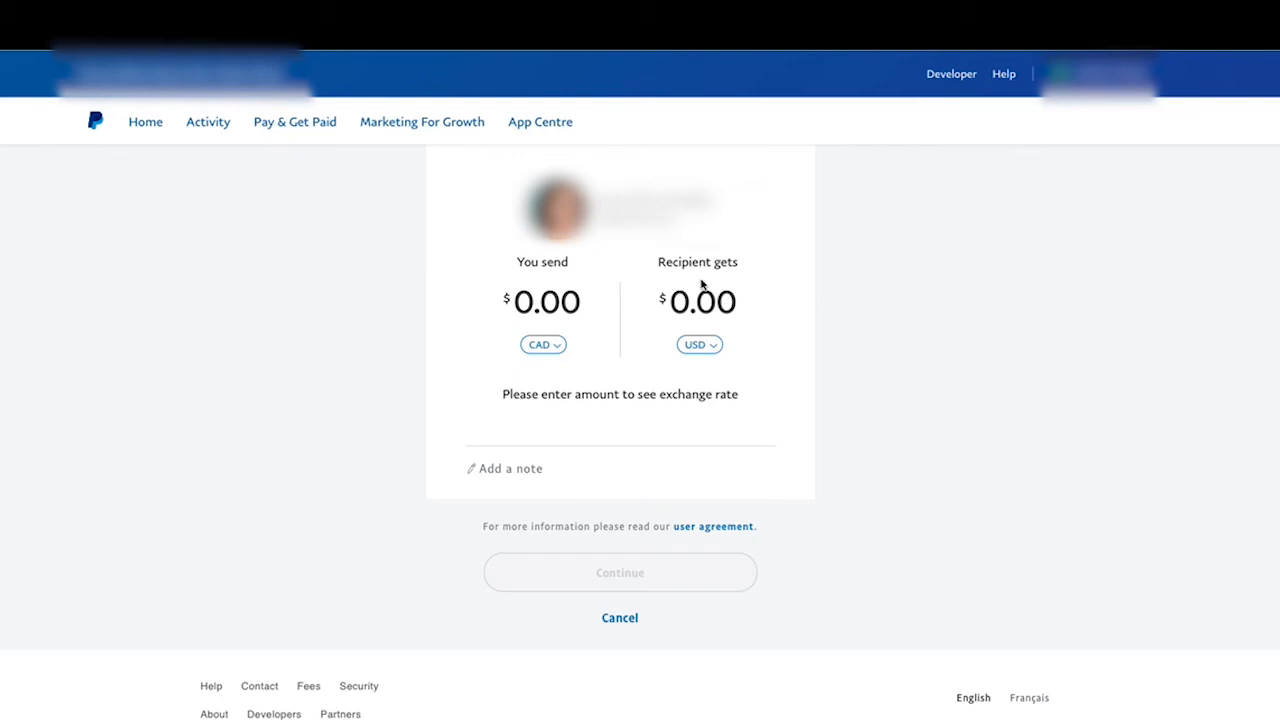
mouse_move(760, 294)
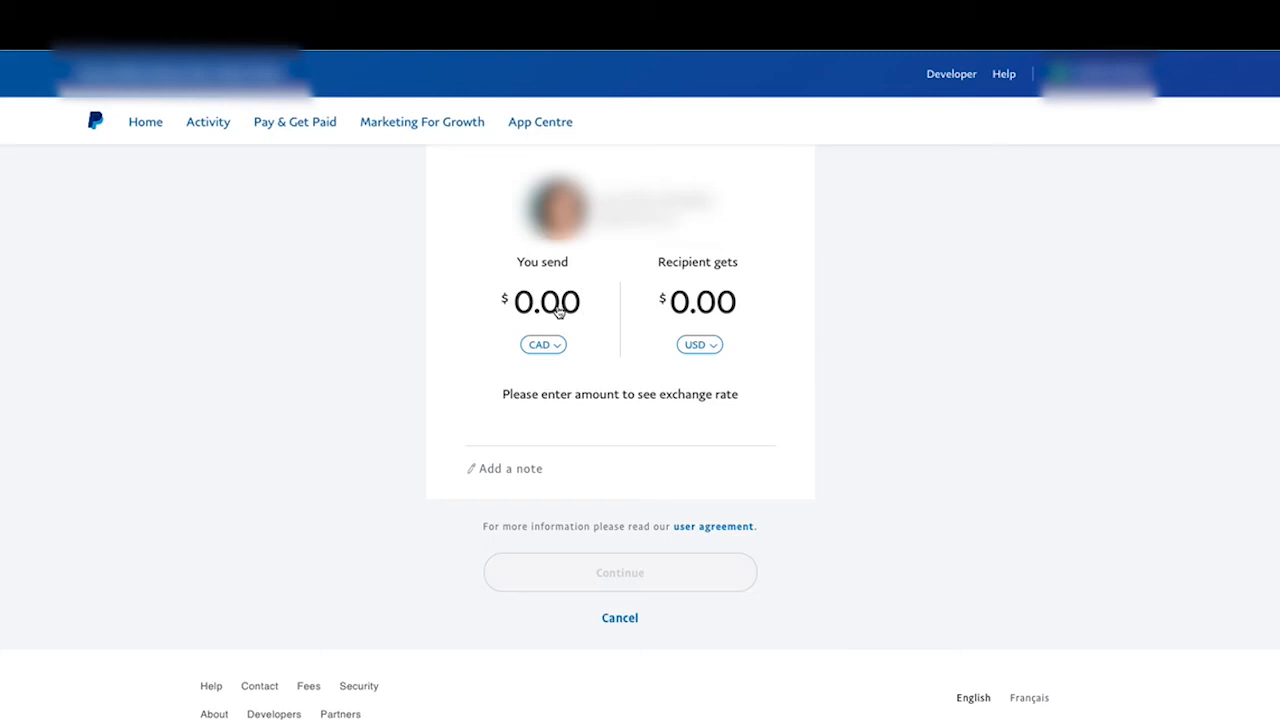
Step: Set the send amount to 26.50 CAD, giving the recipient 20.04 USD
type("0.21")
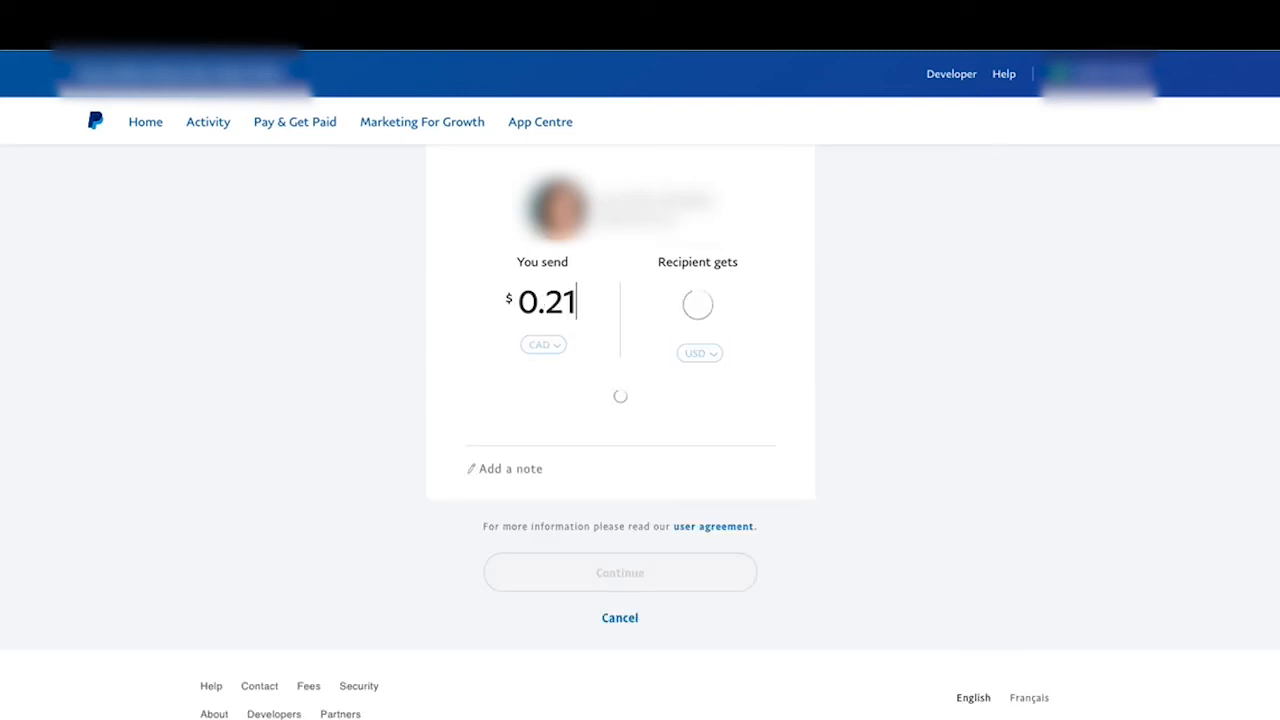
type("21.00")
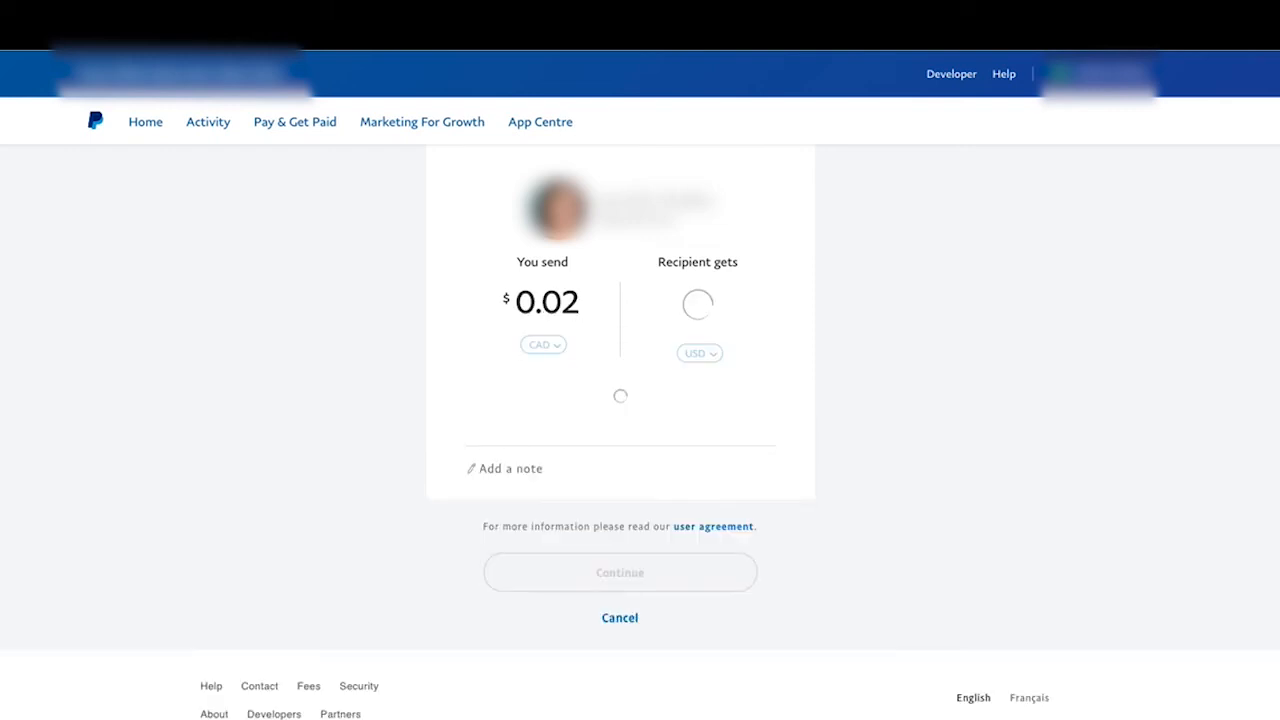
type("25.00")
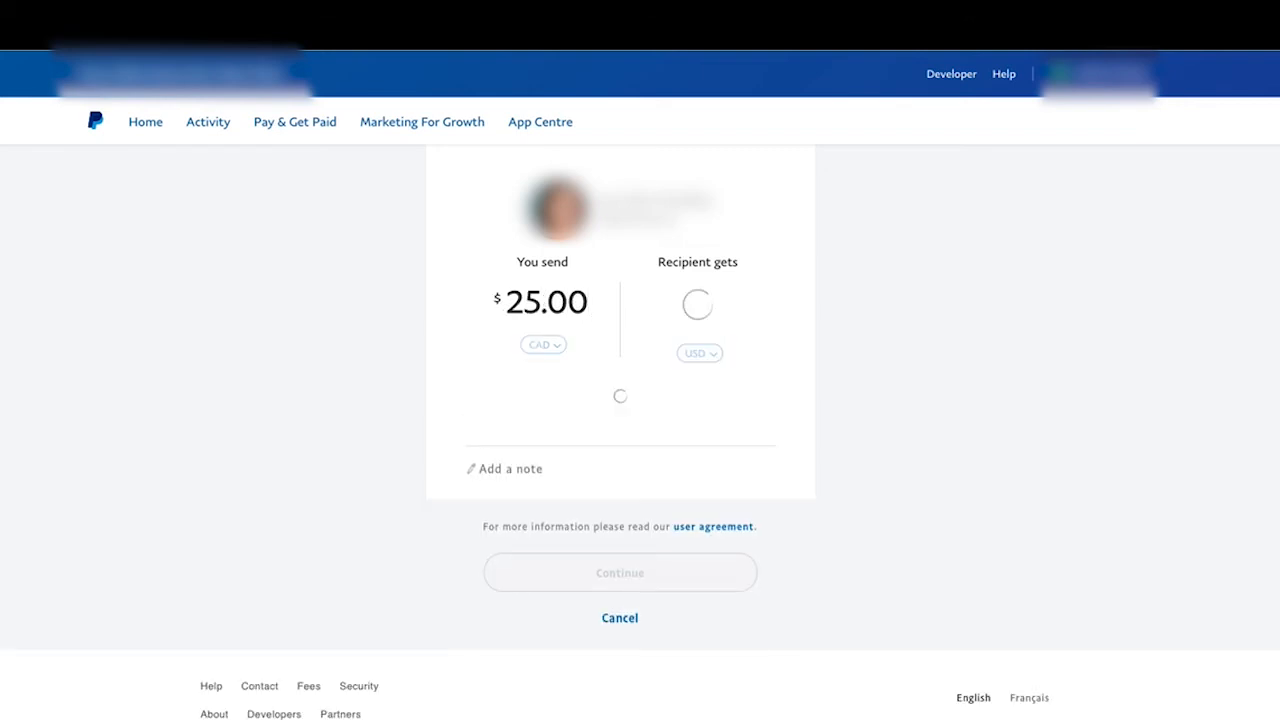
type("2.50")
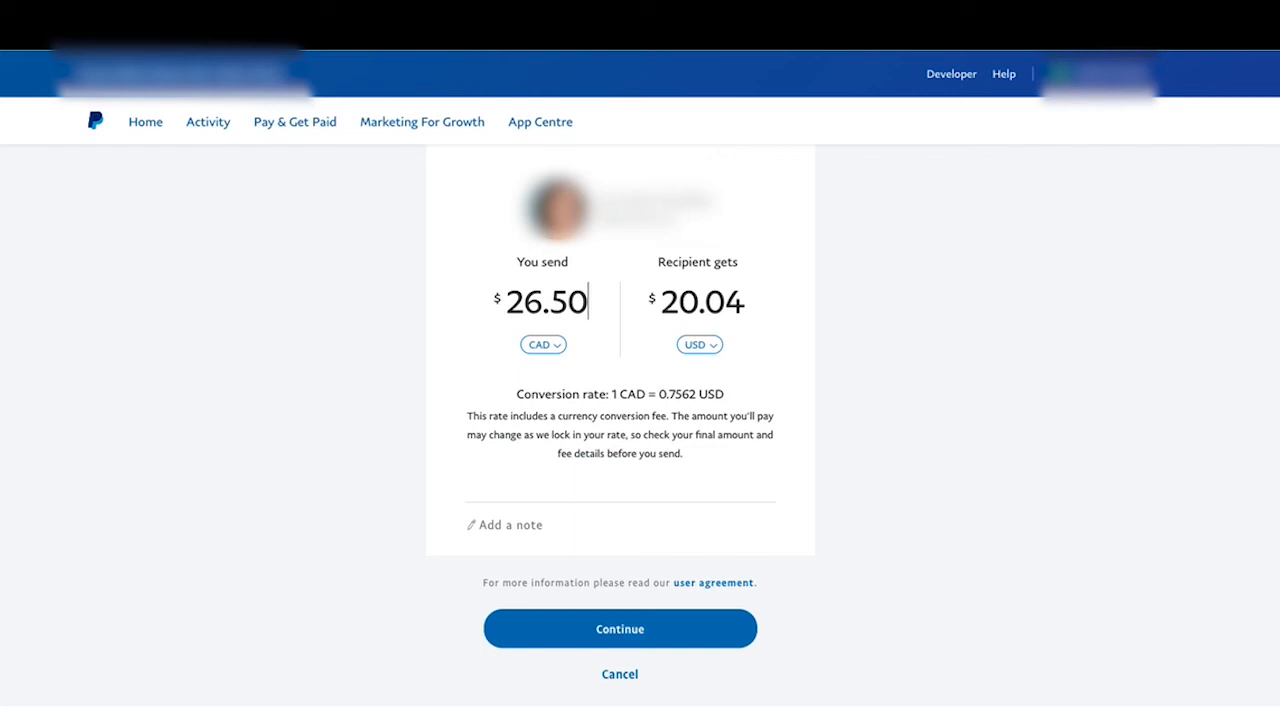
mouse_move(920, 368)
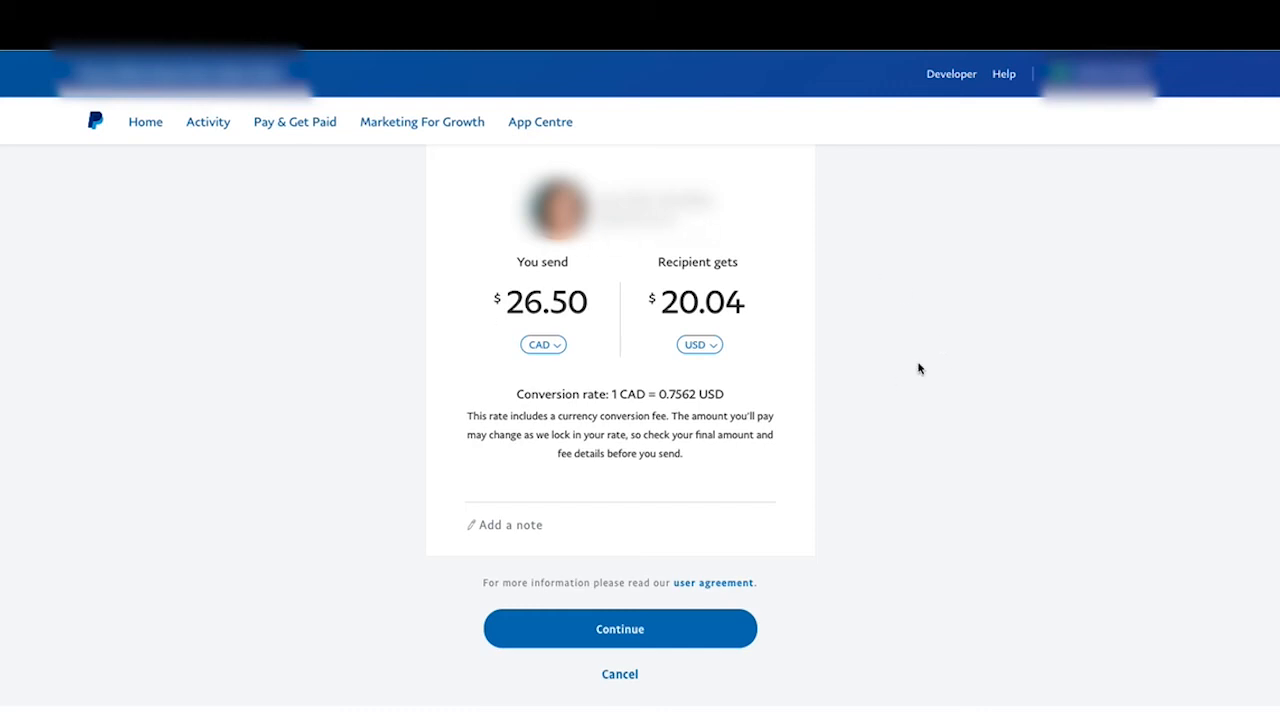
mouse_move(512, 538)
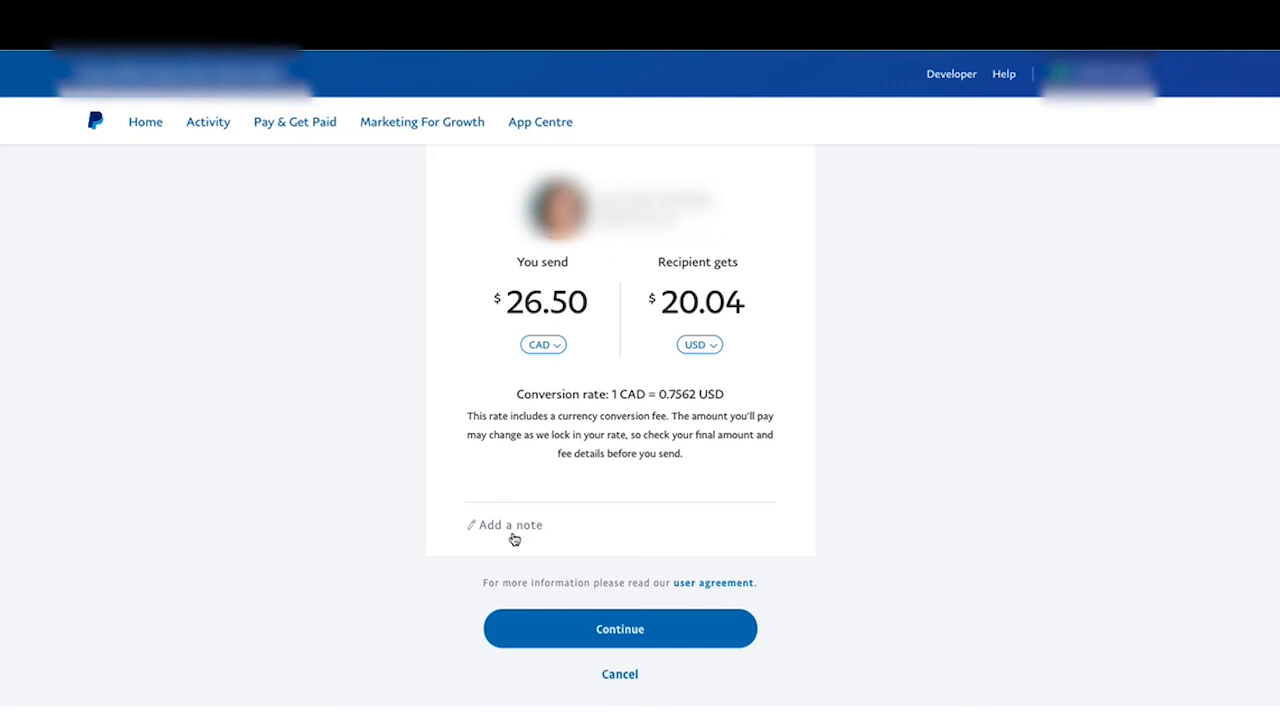
Step: Add the note 'Test' to the payment and continue to payment method selection
left_click(508, 524)
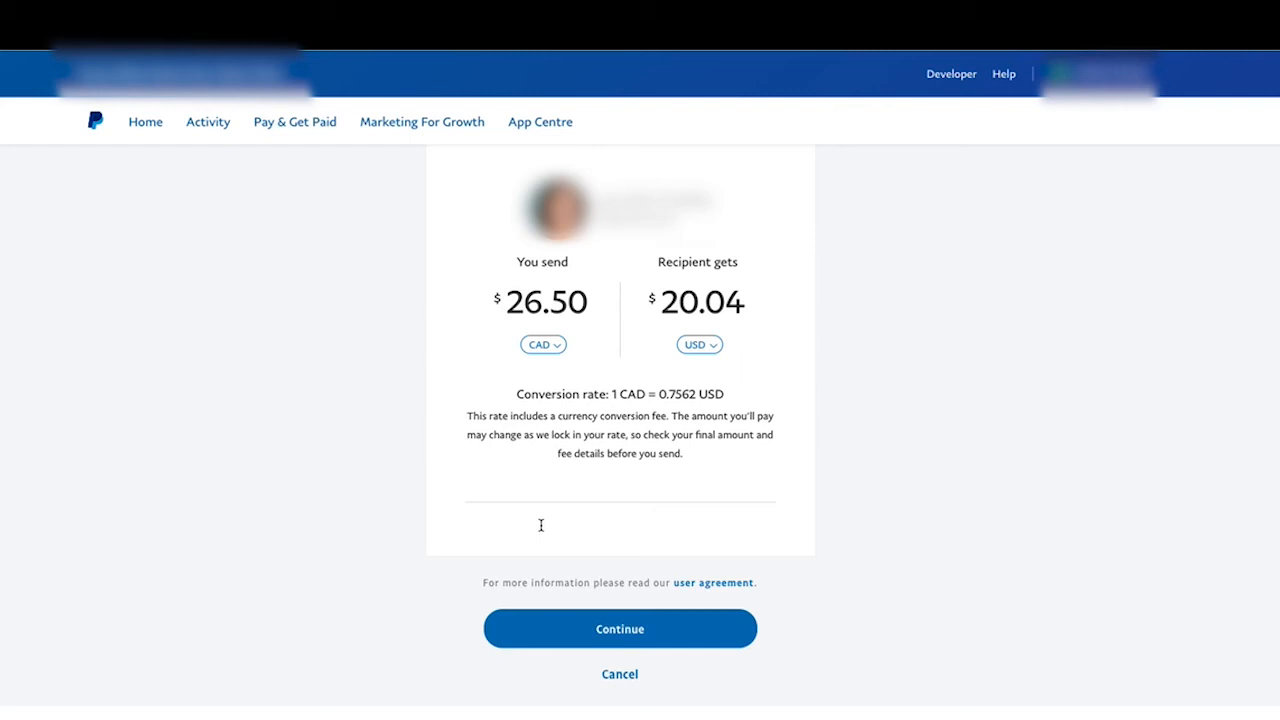
type("Test")
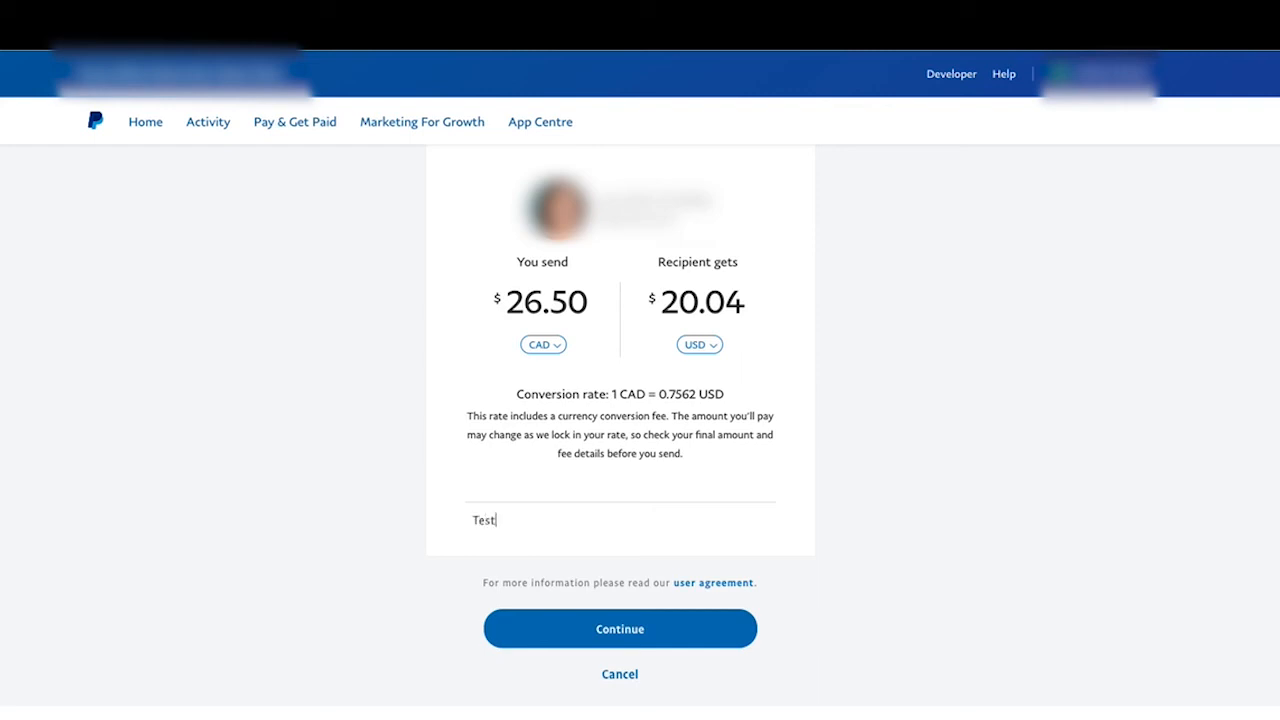
mouse_move(756, 614)
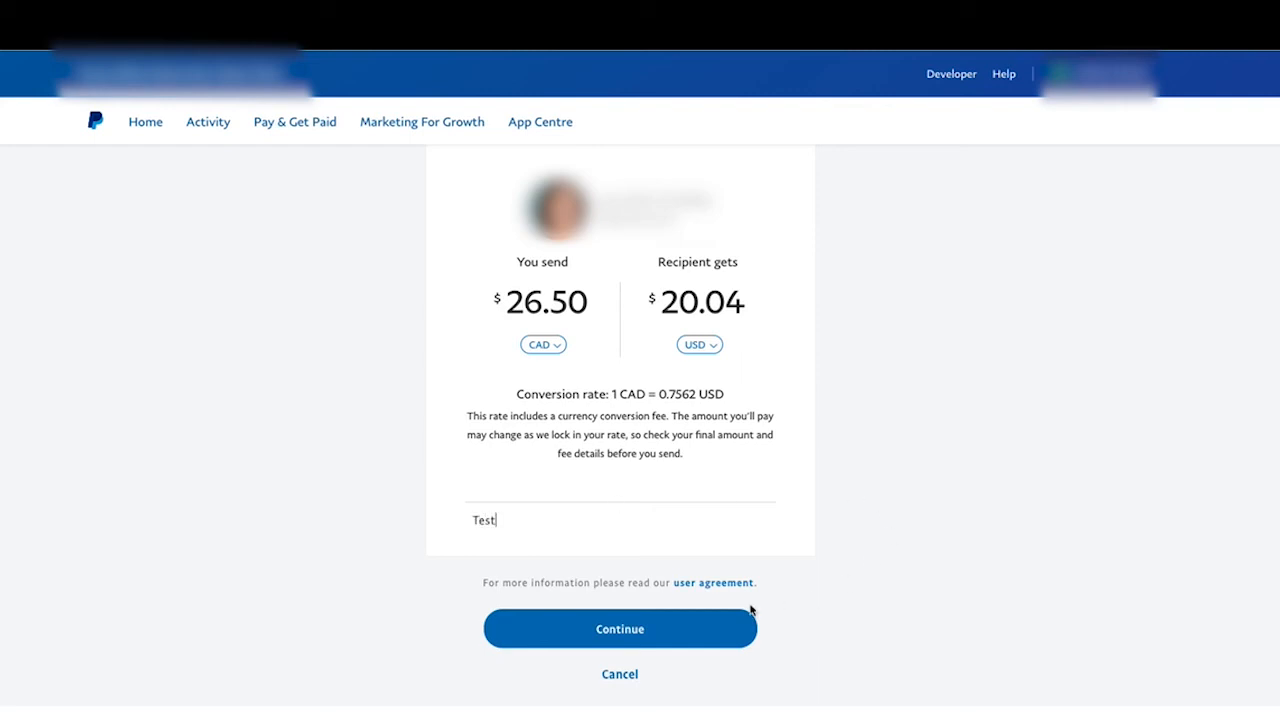
left_click(620, 628)
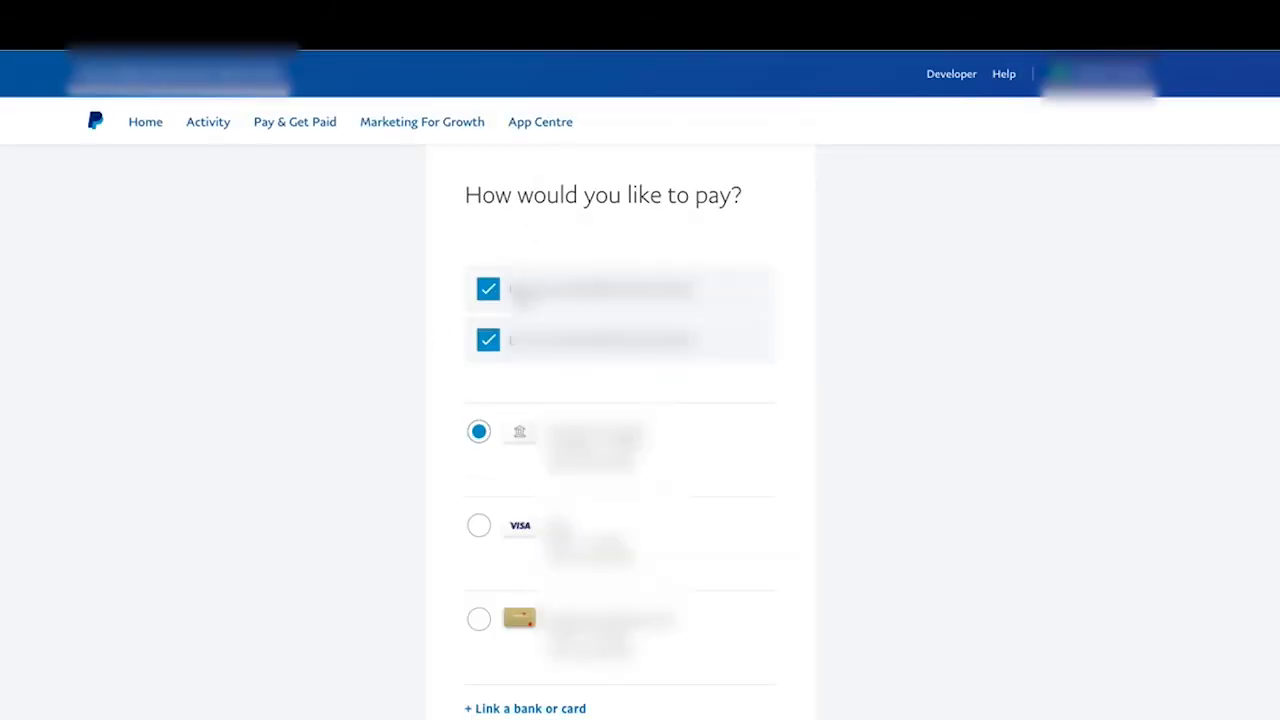
Step: Choose the Visa card as the funding method and proceed to the review page
left_click(488, 288)
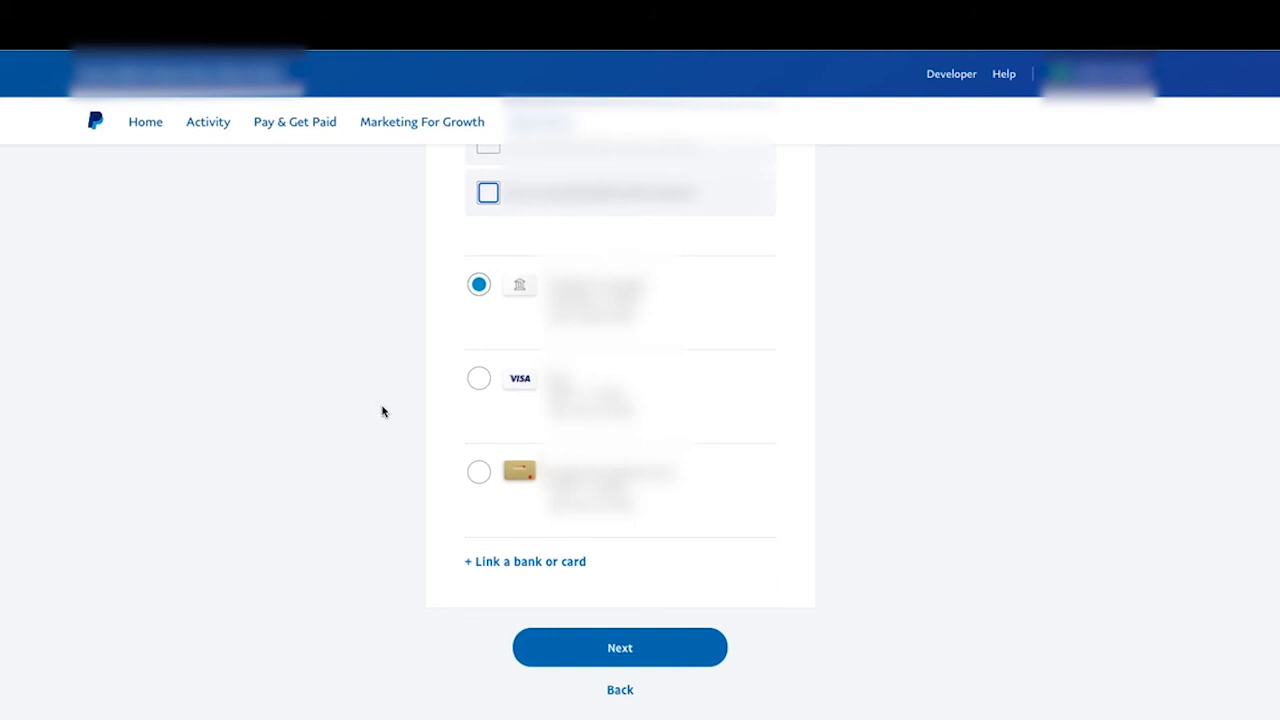
mouse_move(376, 516)
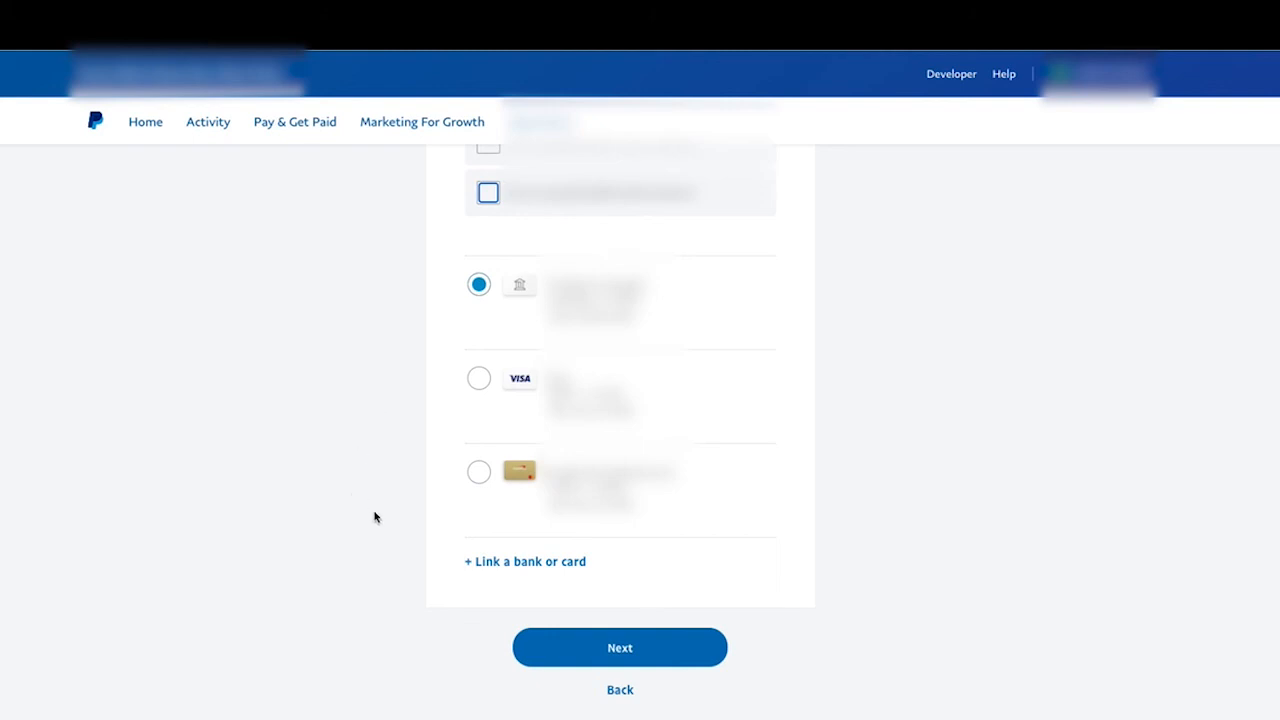
mouse_move(434, 504)
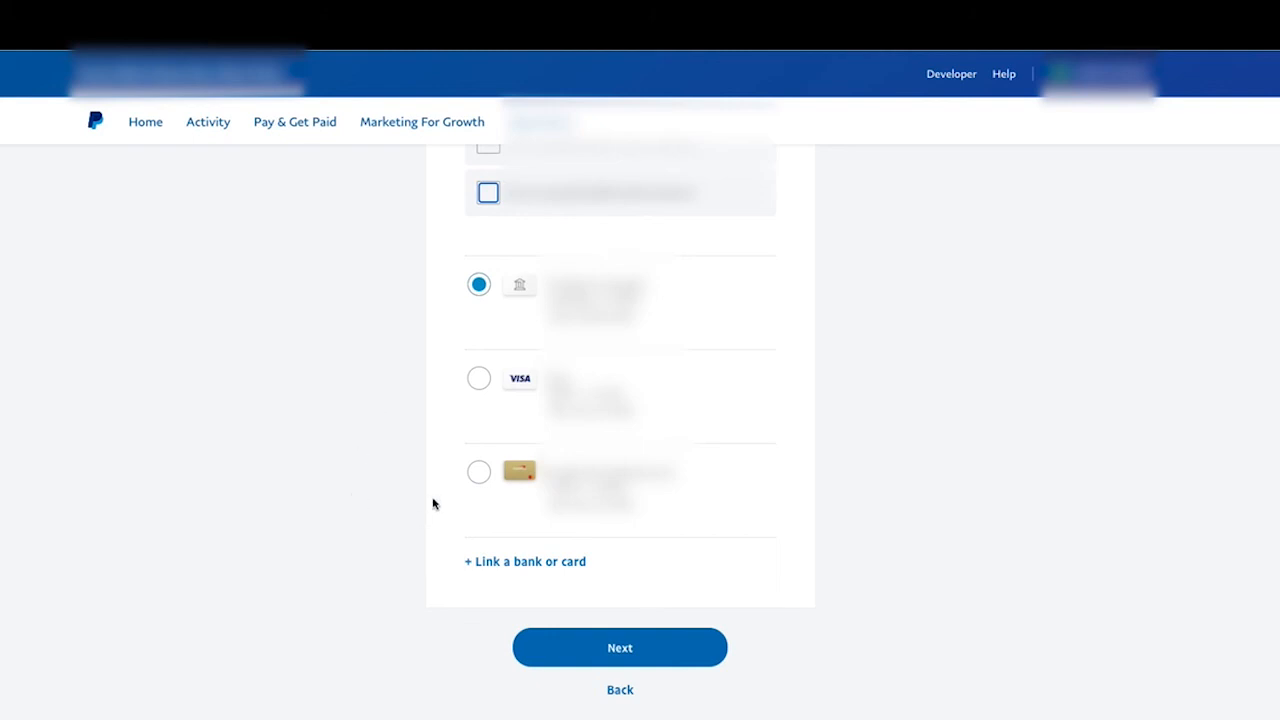
mouse_move(384, 328)
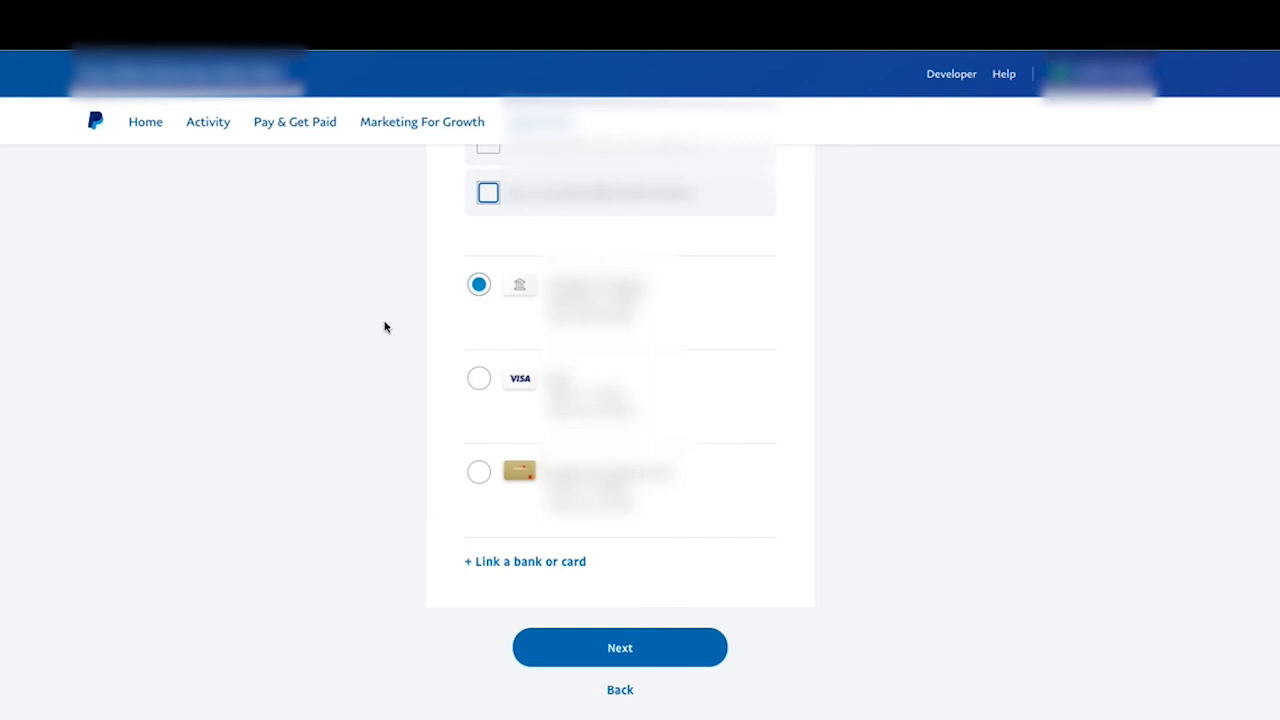
mouse_move(336, 432)
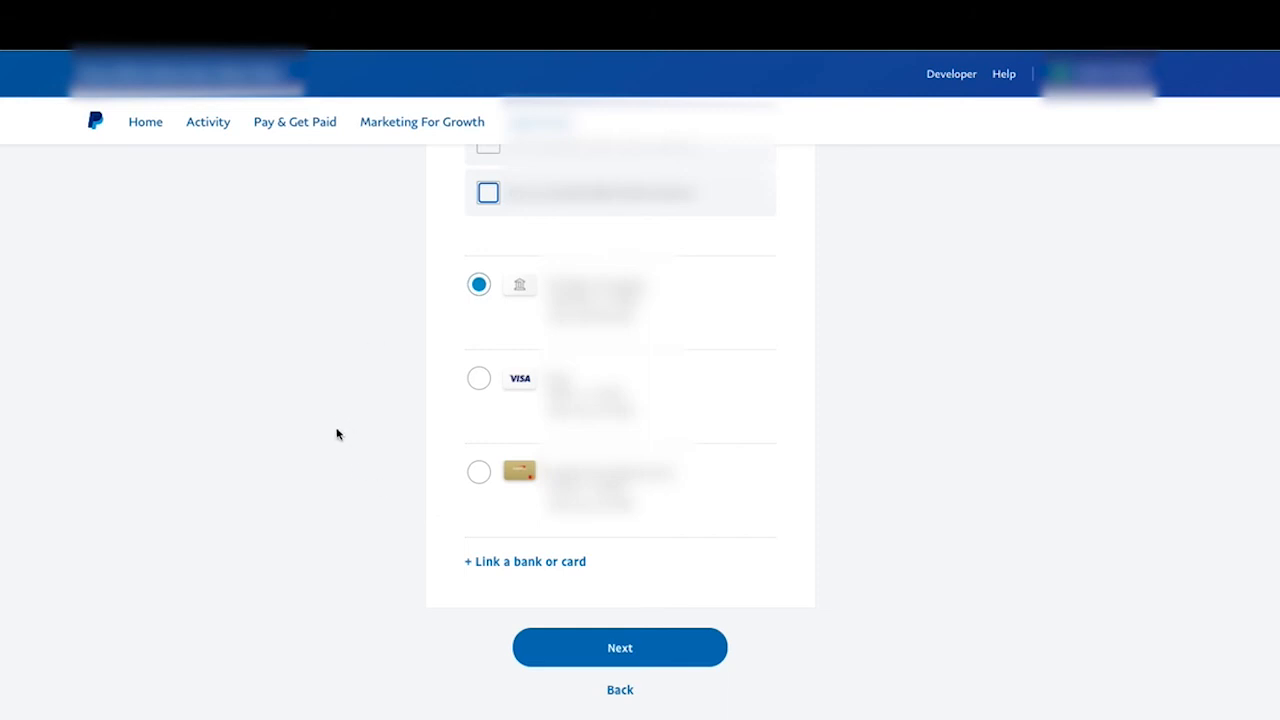
left_click(478, 378)
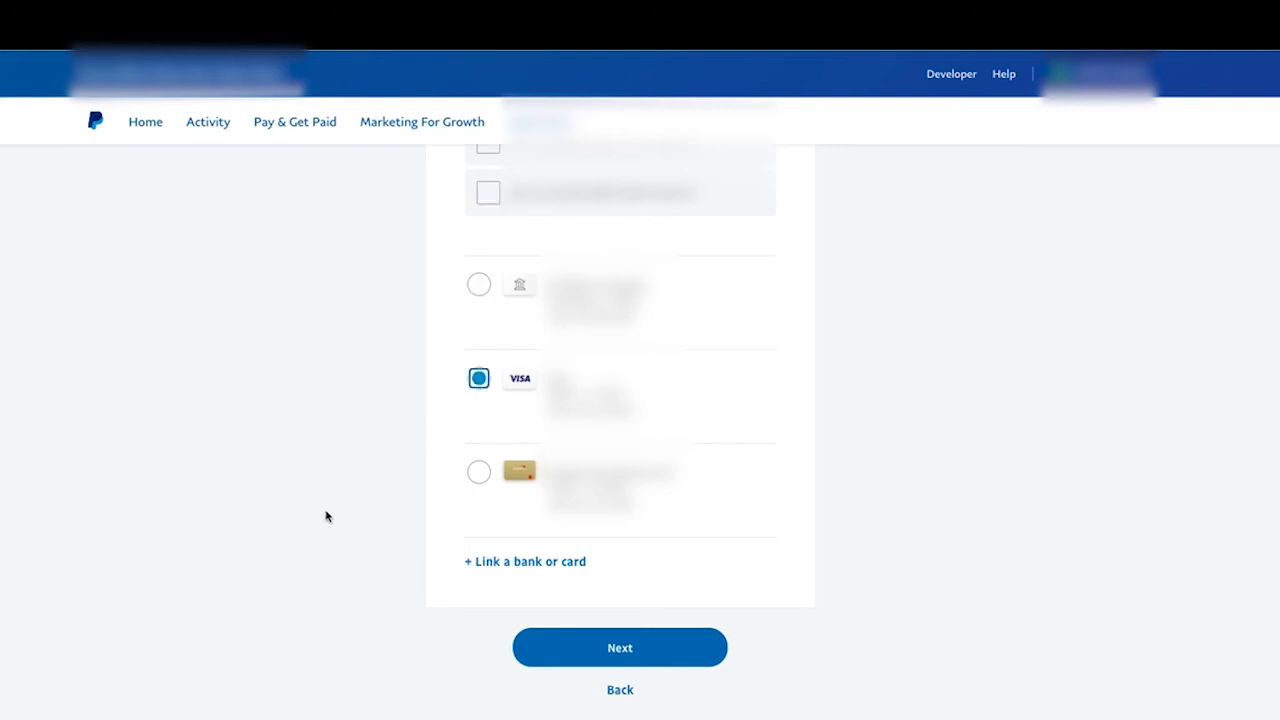
left_click(620, 648)
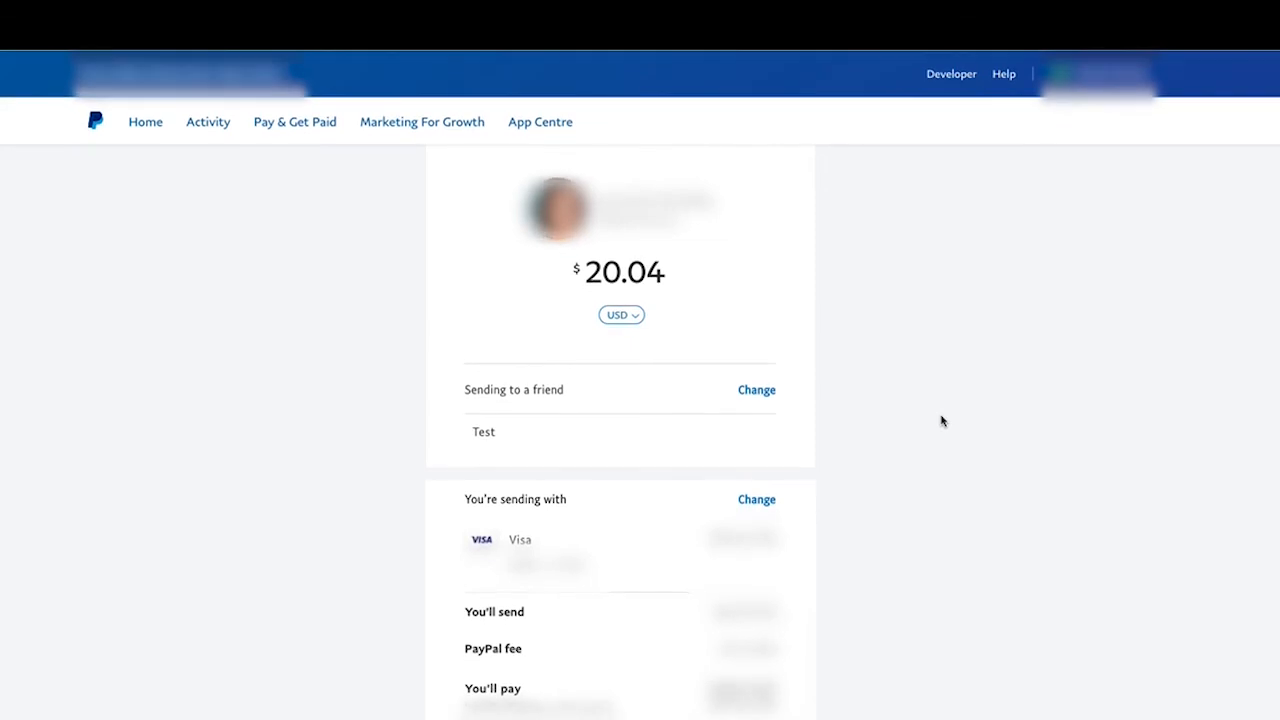
Step: Scroll the review page to see the 1 CAD = 0.7562 USD rate without sending
scroll("down", 3)
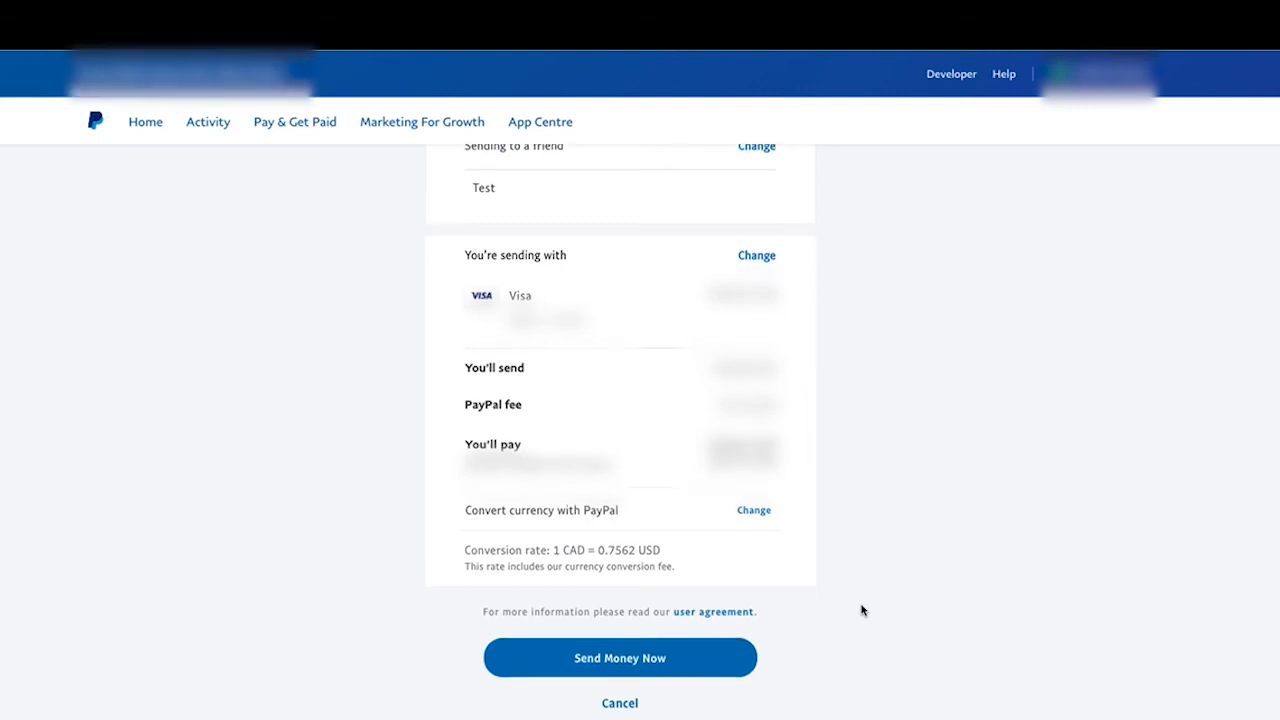
mouse_move(952, 578)
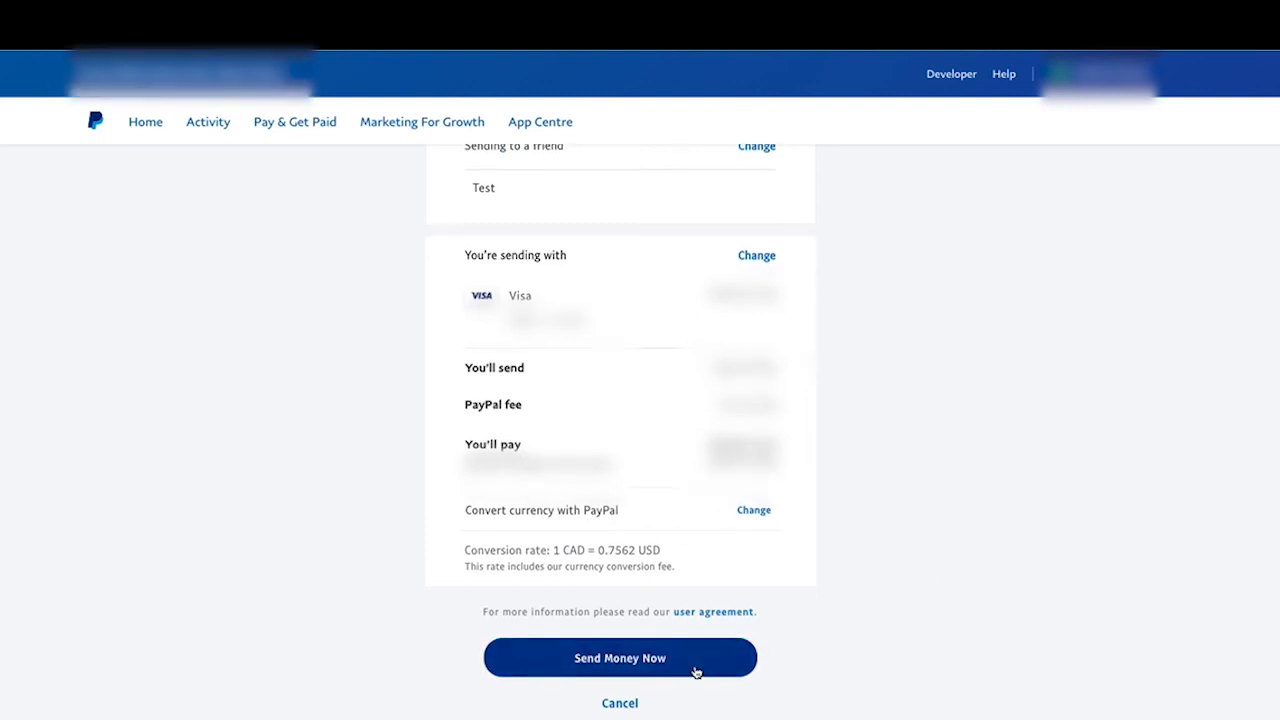
mouse_move(728, 658)
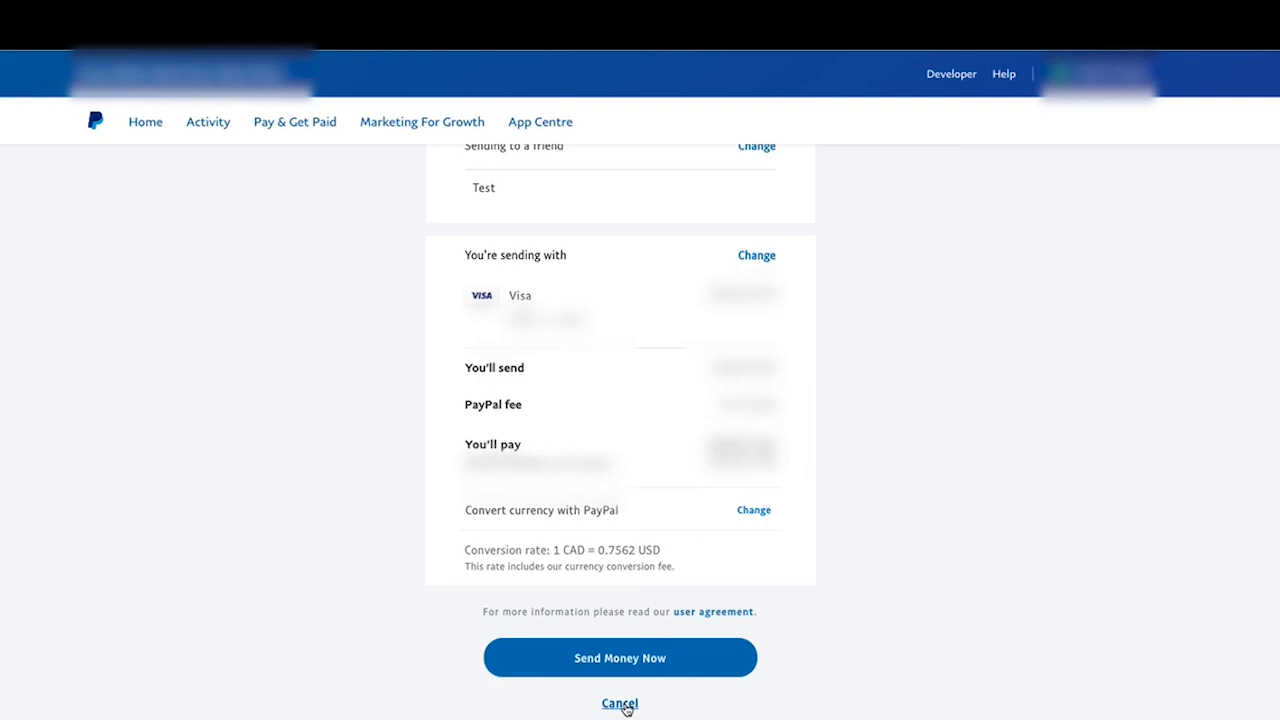
mouse_move(1100, 568)
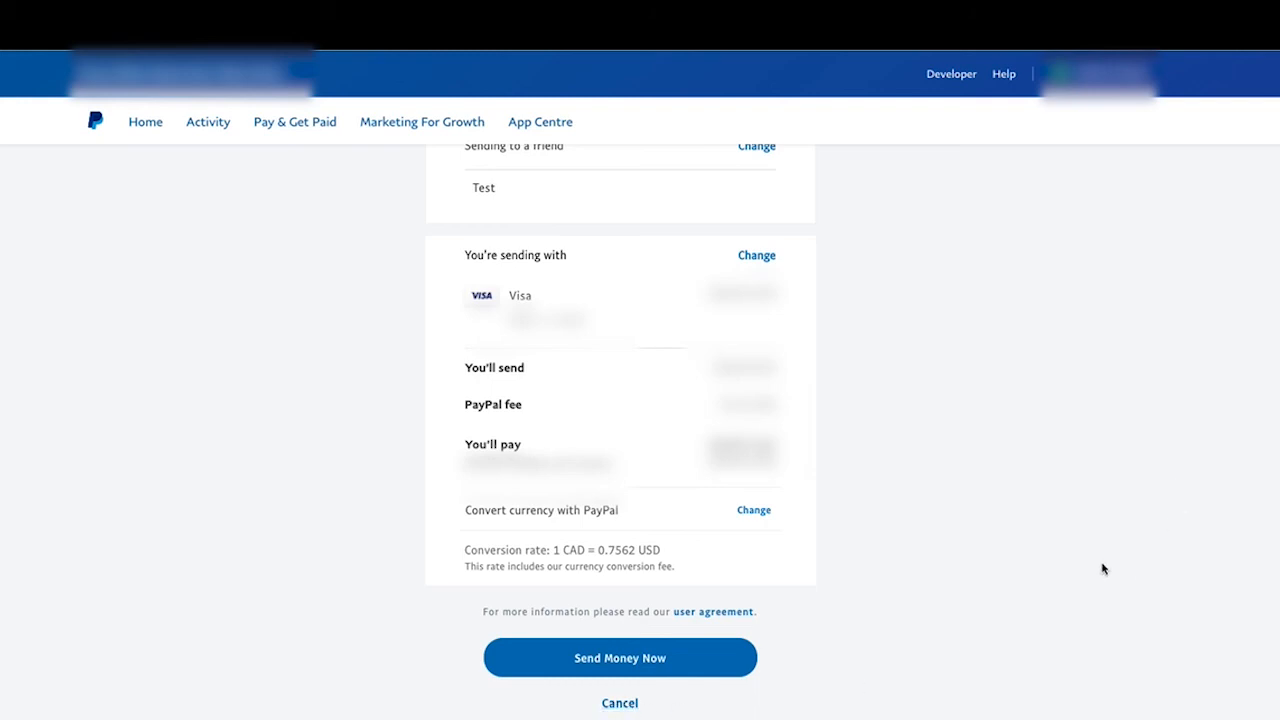
mouse_move(1066, 596)
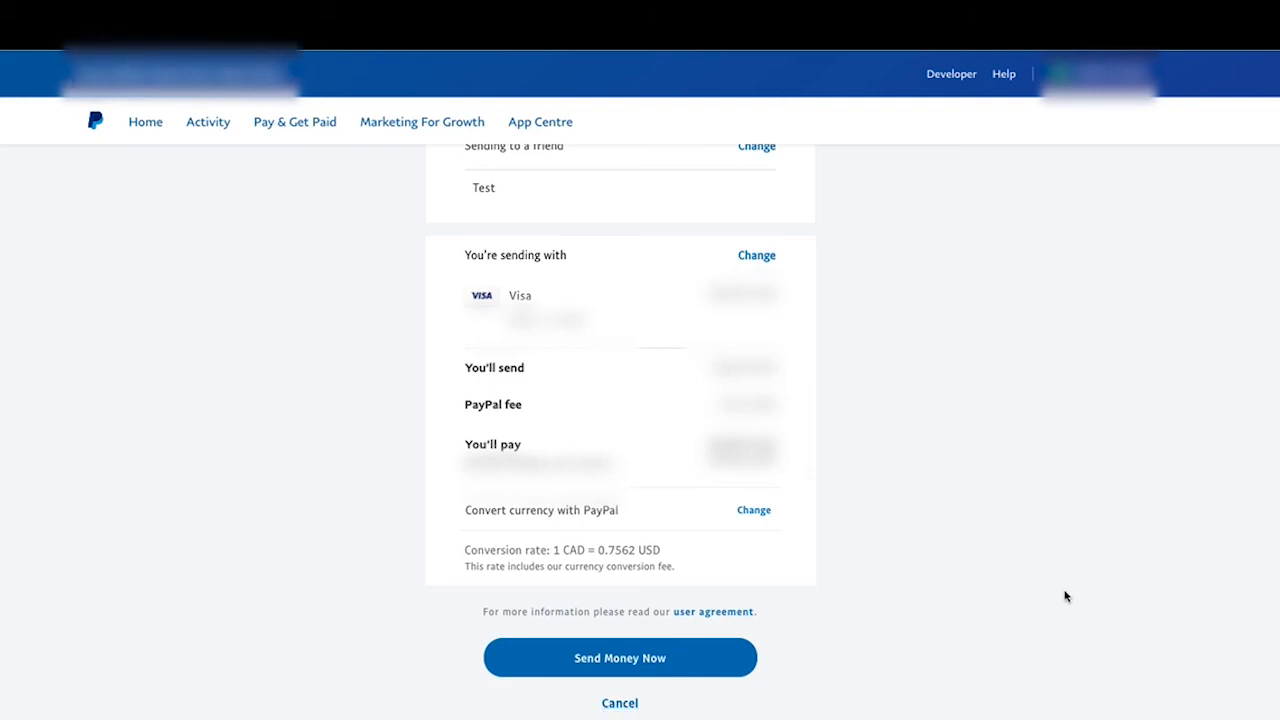